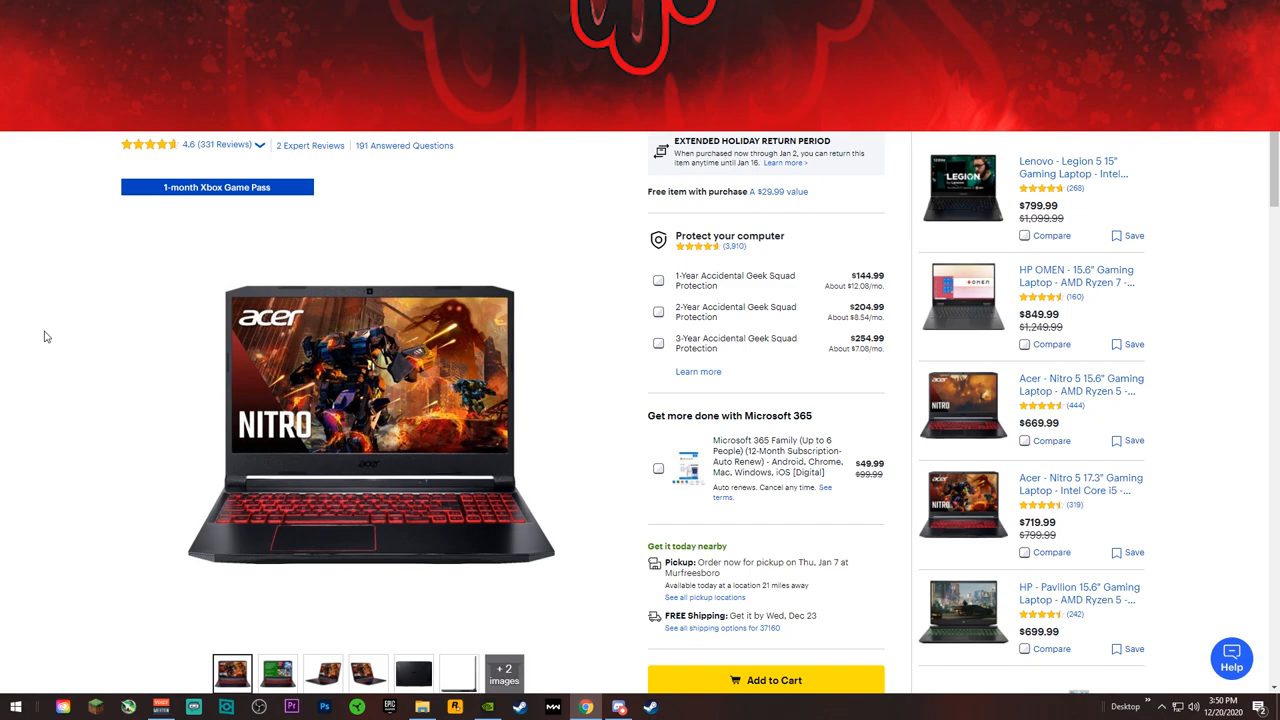
pyautogui.moveTo(23, 302)
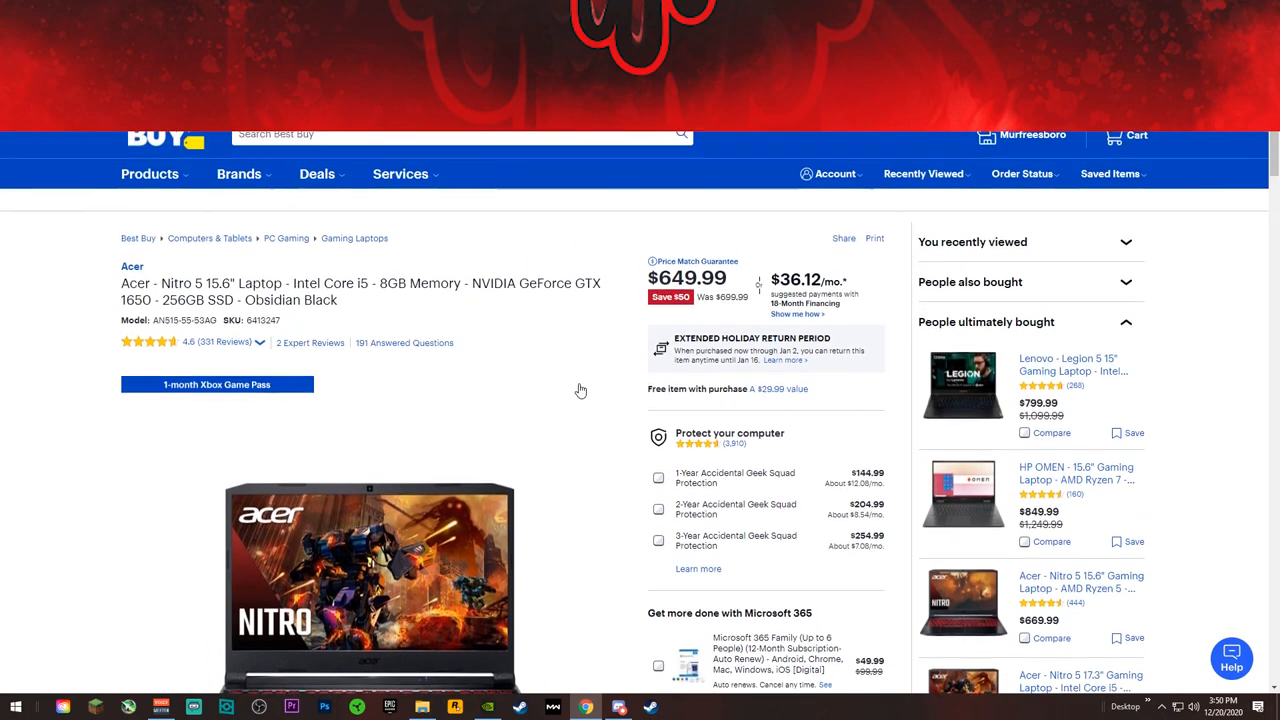
pyautogui.scroll(-3)
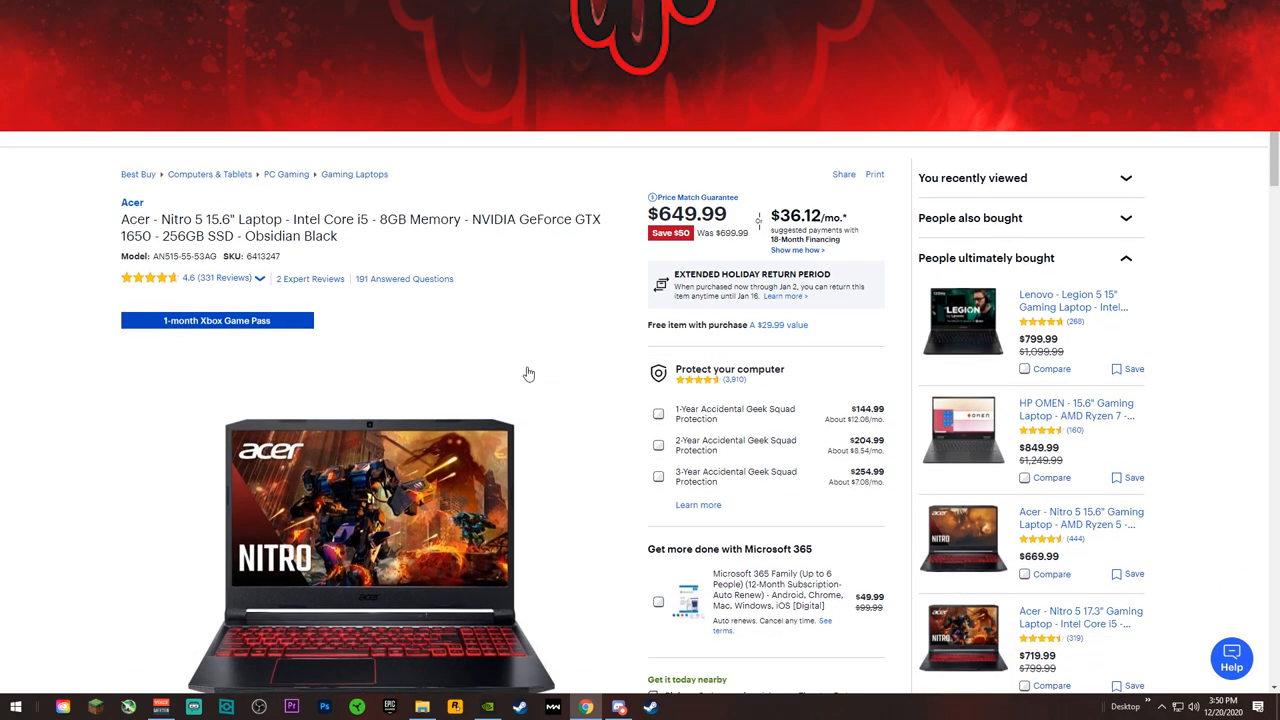
pyautogui.scroll(-3)
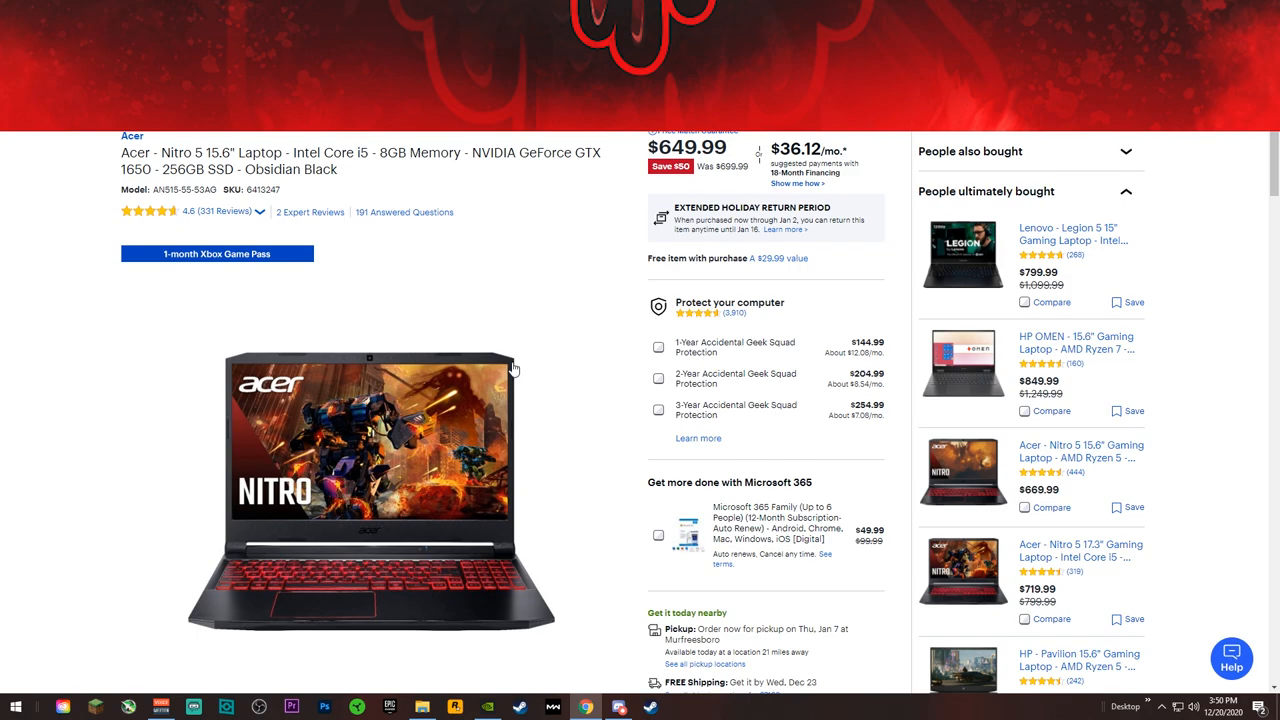
pyautogui.moveTo(187, 303)
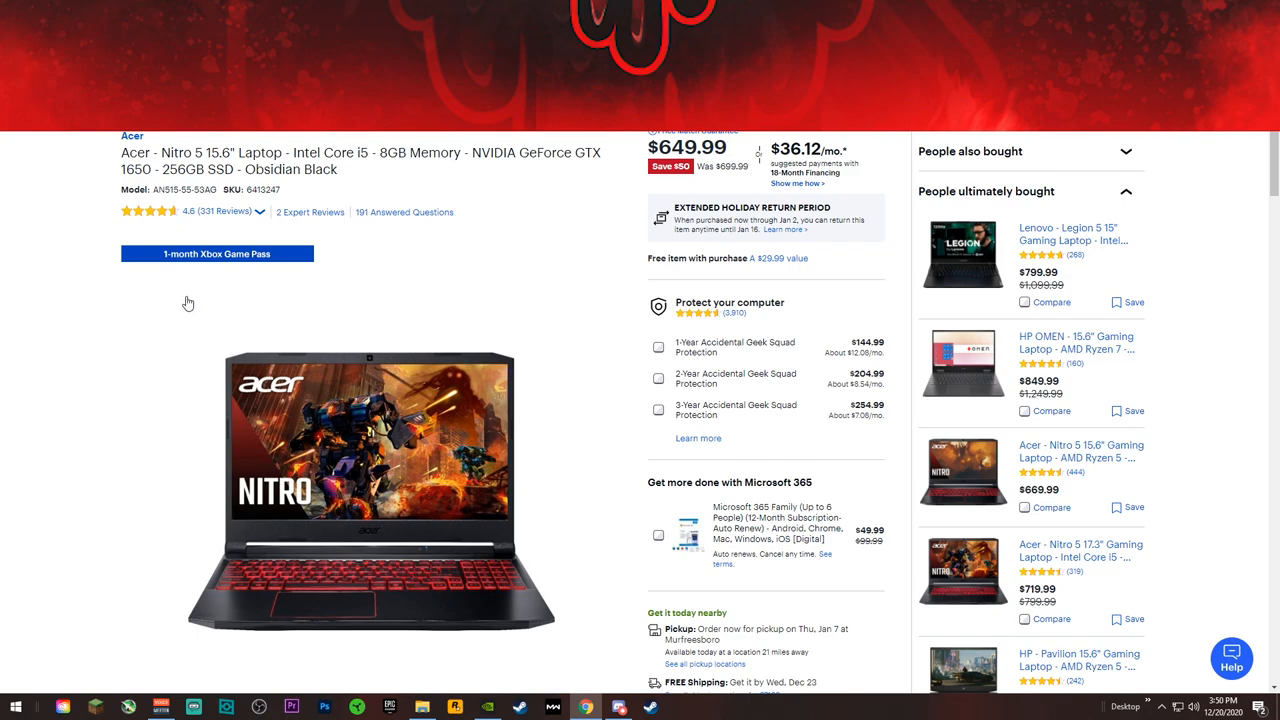
pyautogui.moveTo(65, 351)
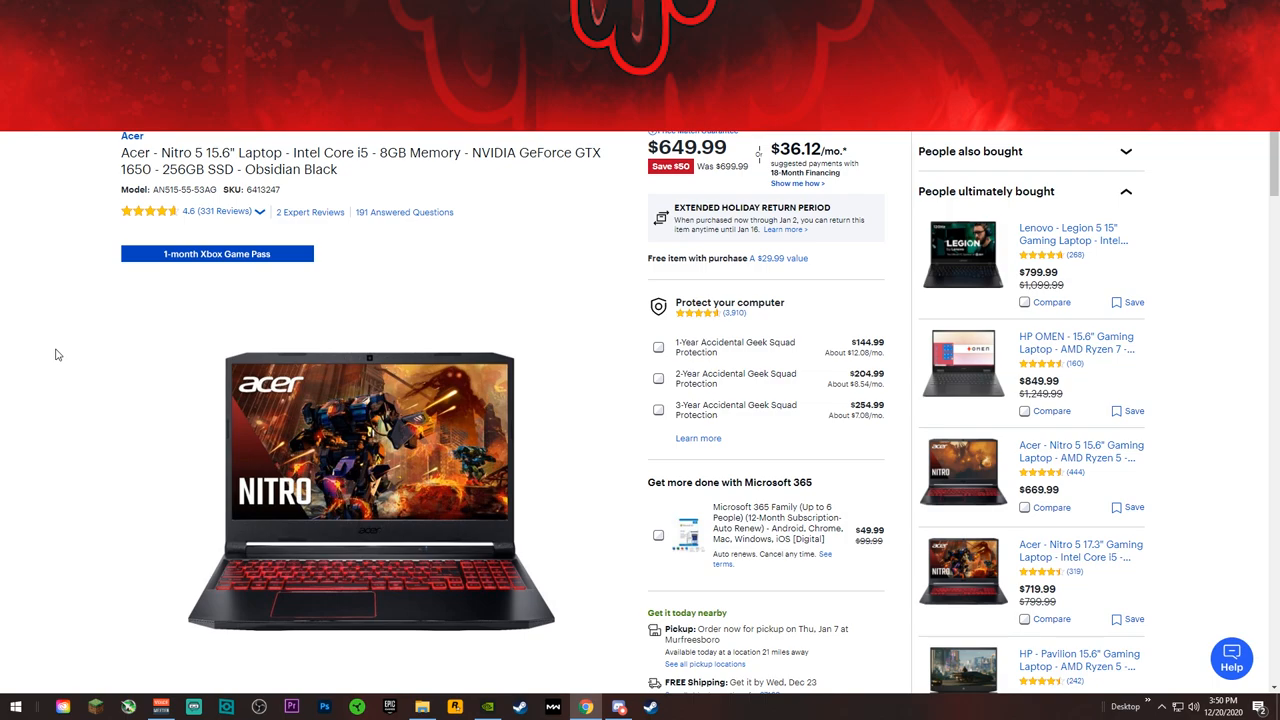
pyautogui.moveTo(20, 418)
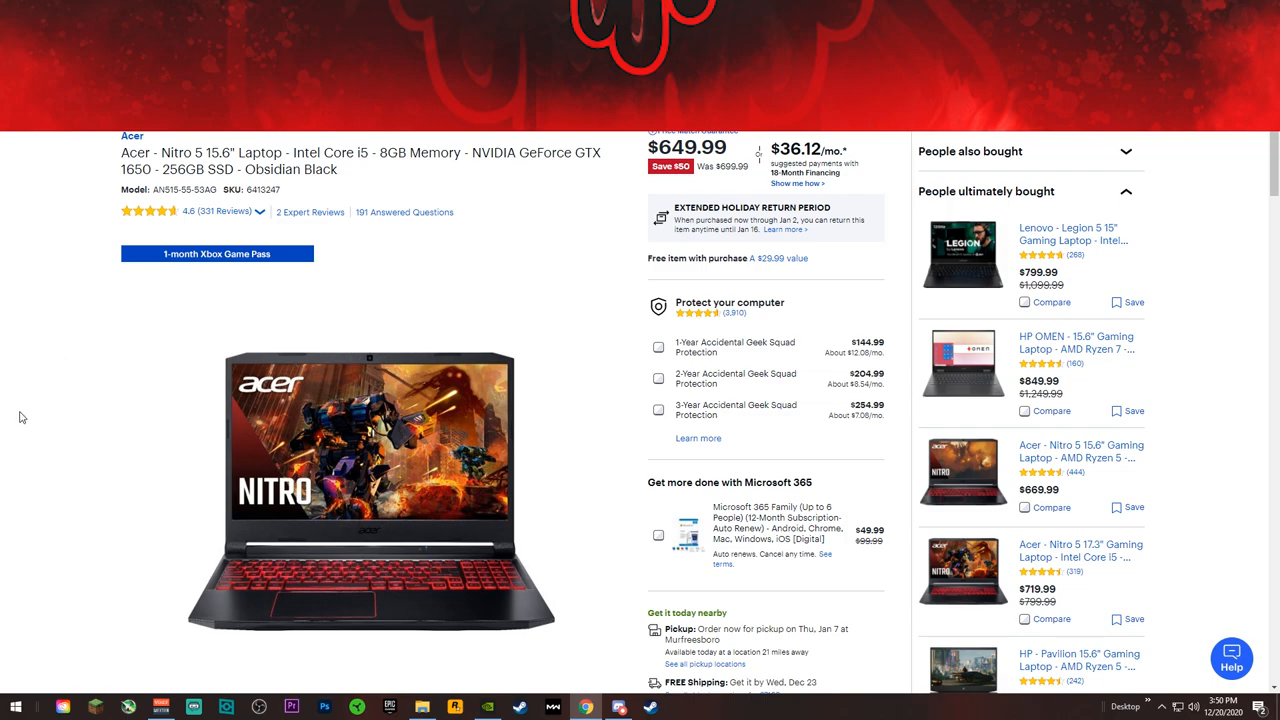
pyautogui.moveTo(25, 412)
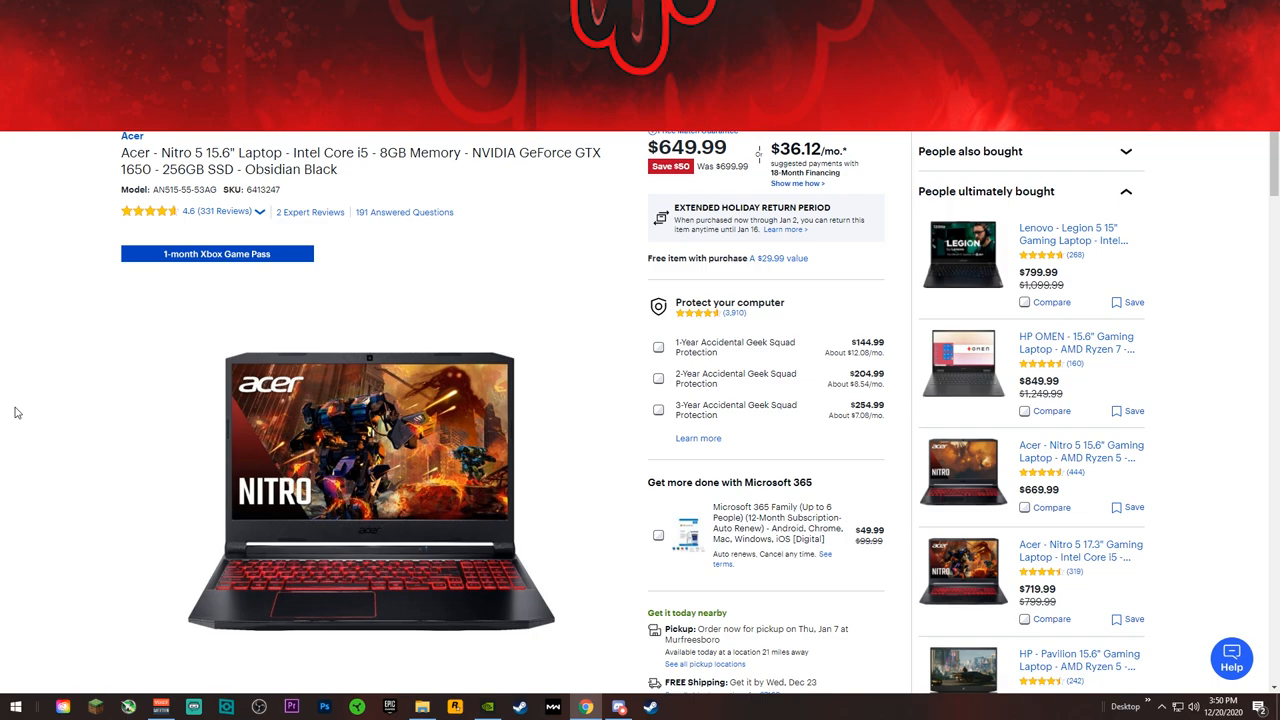
pyautogui.moveTo(113, 437)
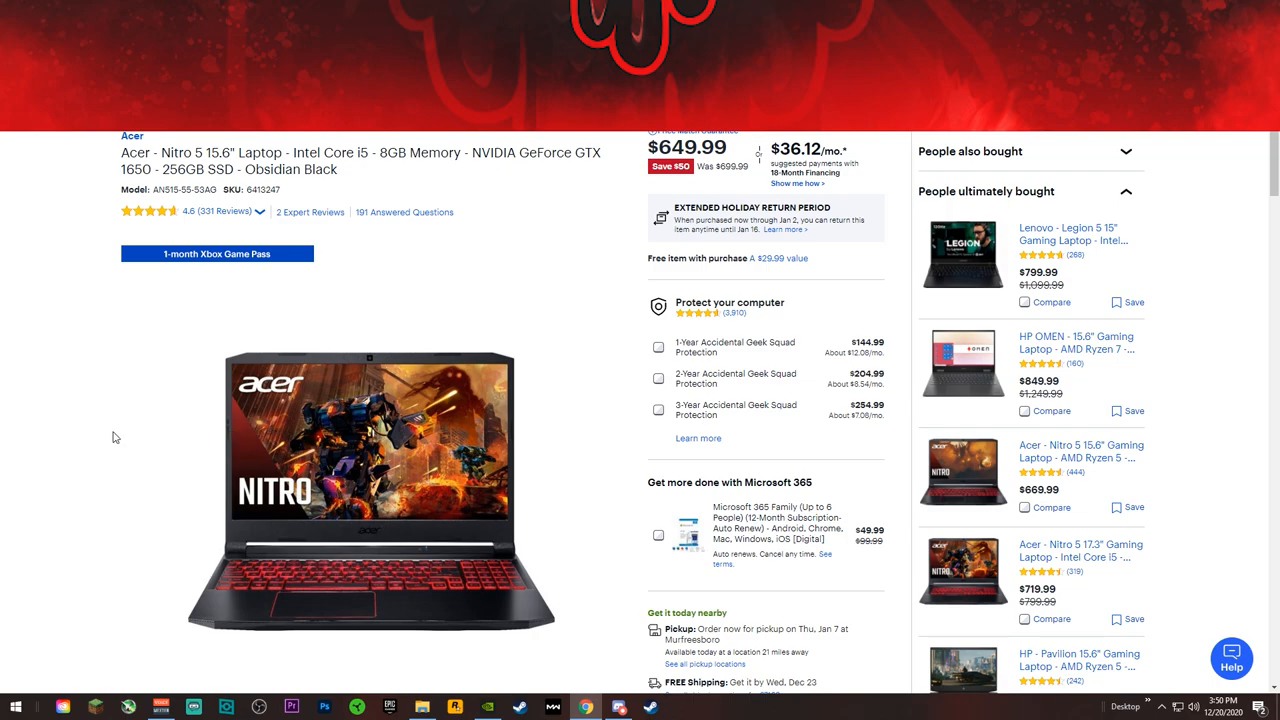
pyautogui.scroll(-3)
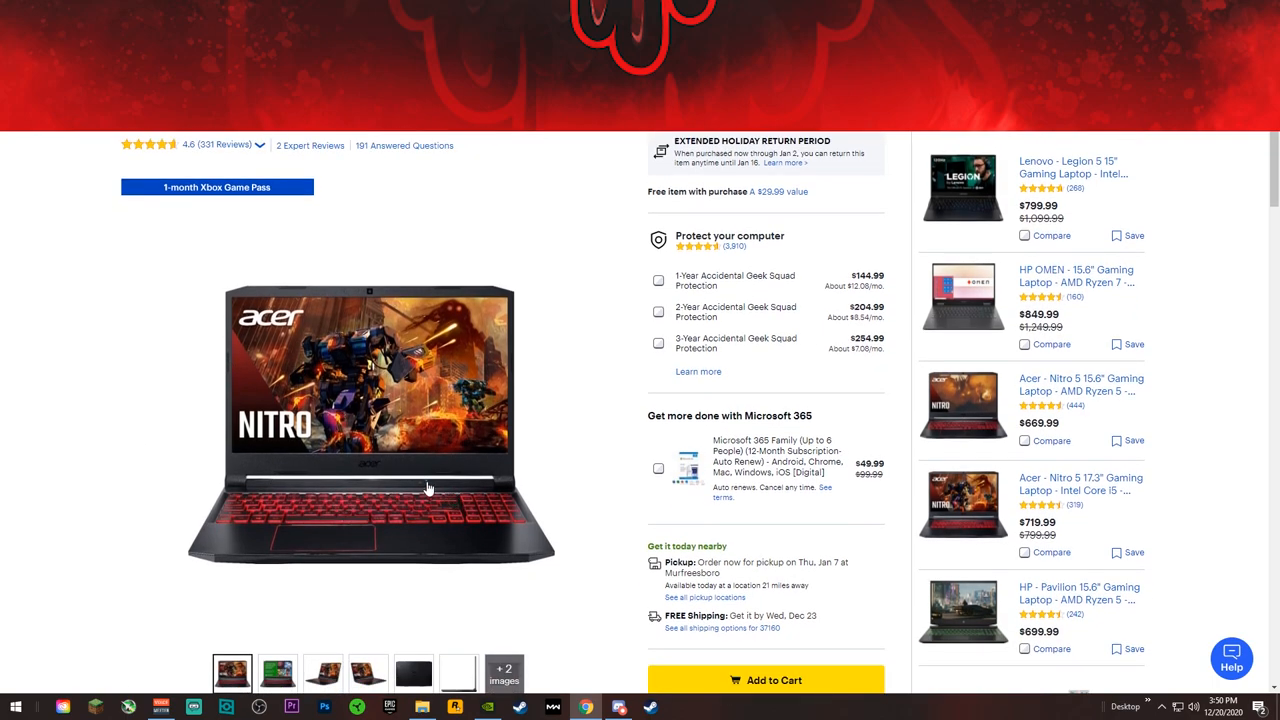
pyautogui.moveTo(507, 508)
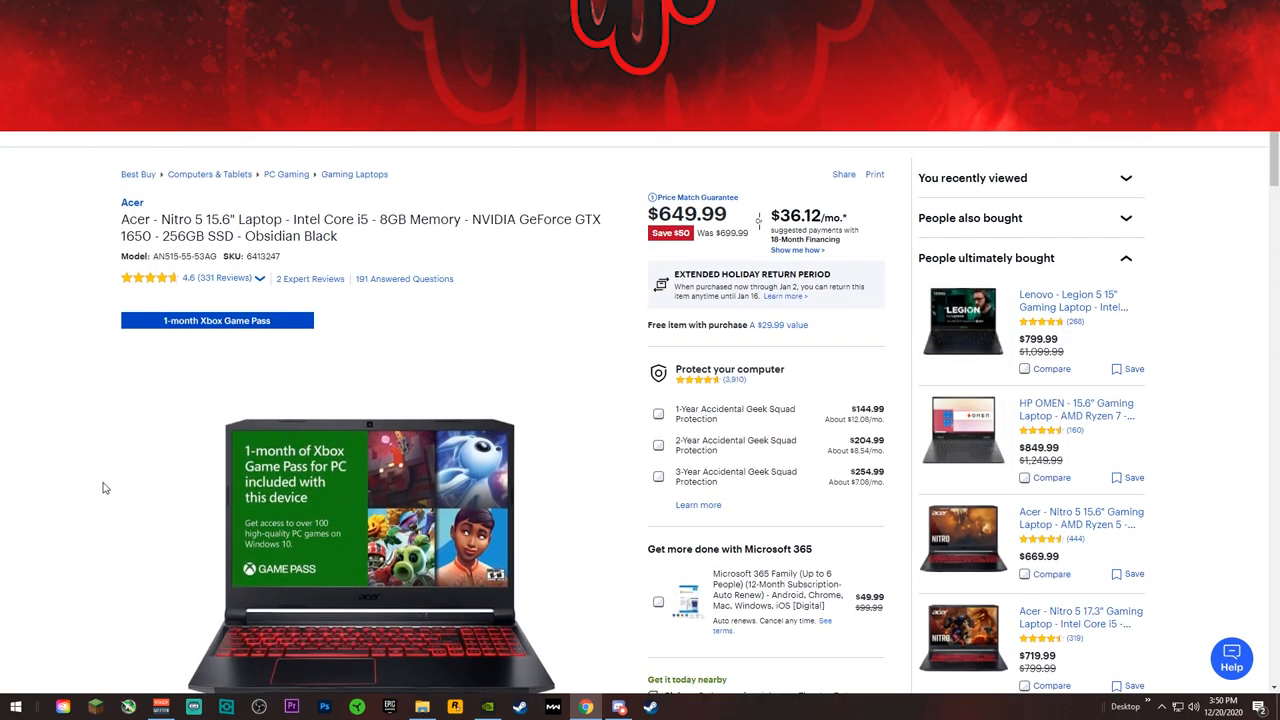
pyautogui.moveTo(117, 418)
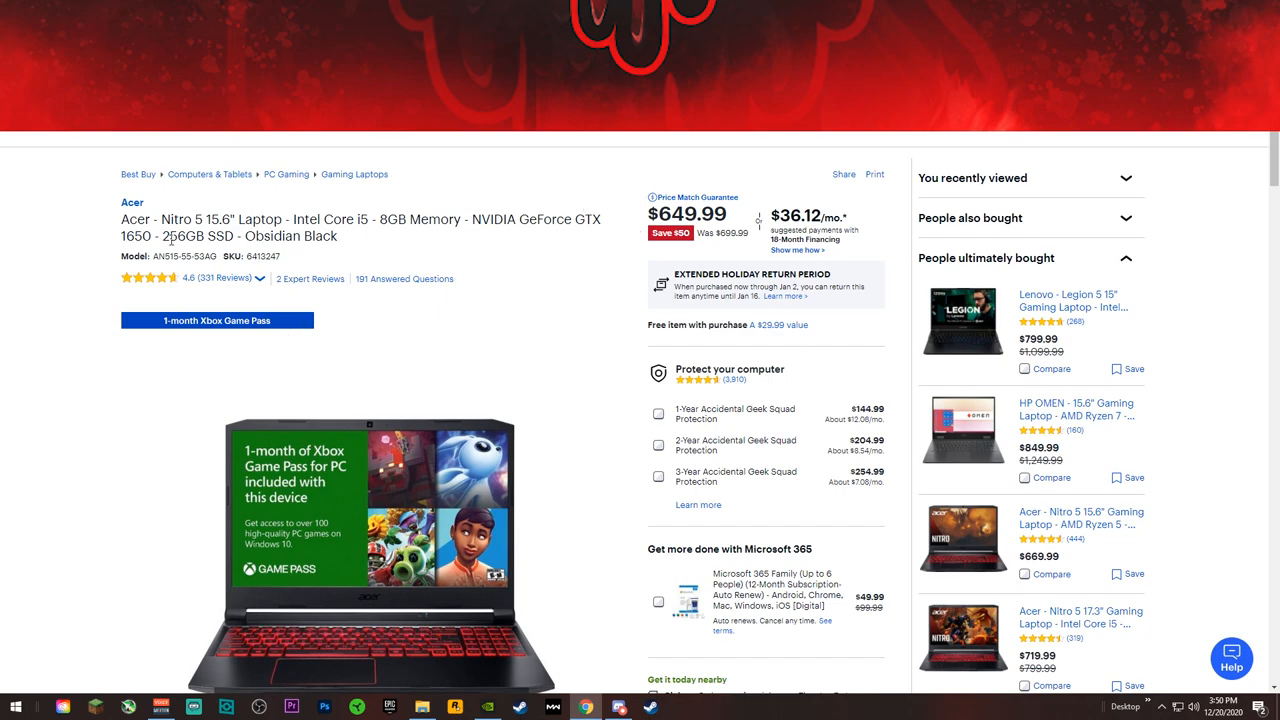
pyautogui.scroll(-3)
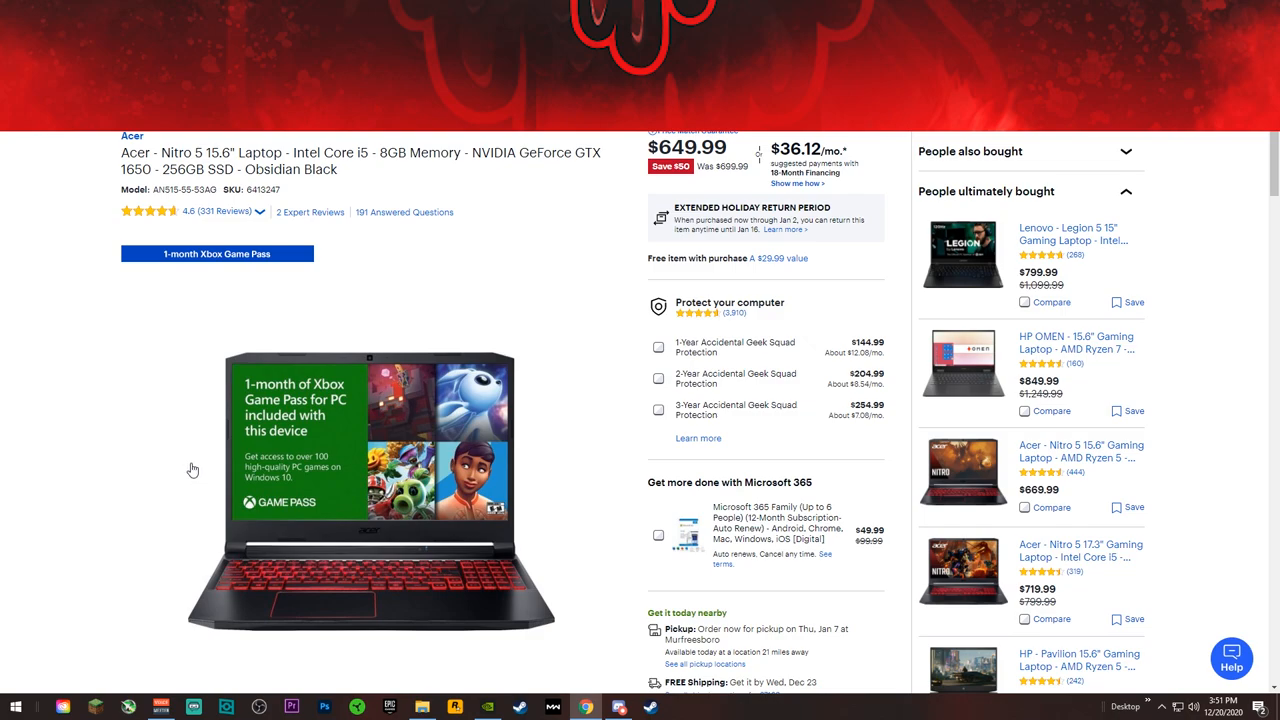
pyautogui.moveTo(197, 472)
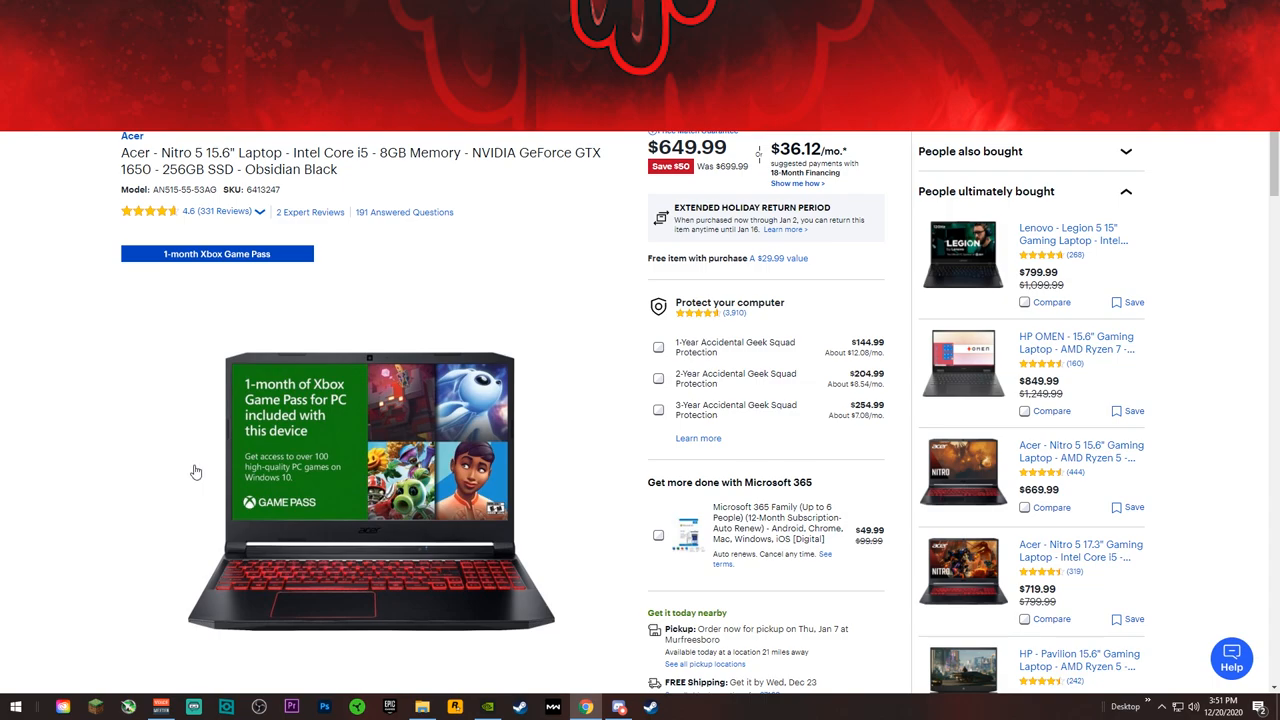
pyautogui.moveTo(302, 487)
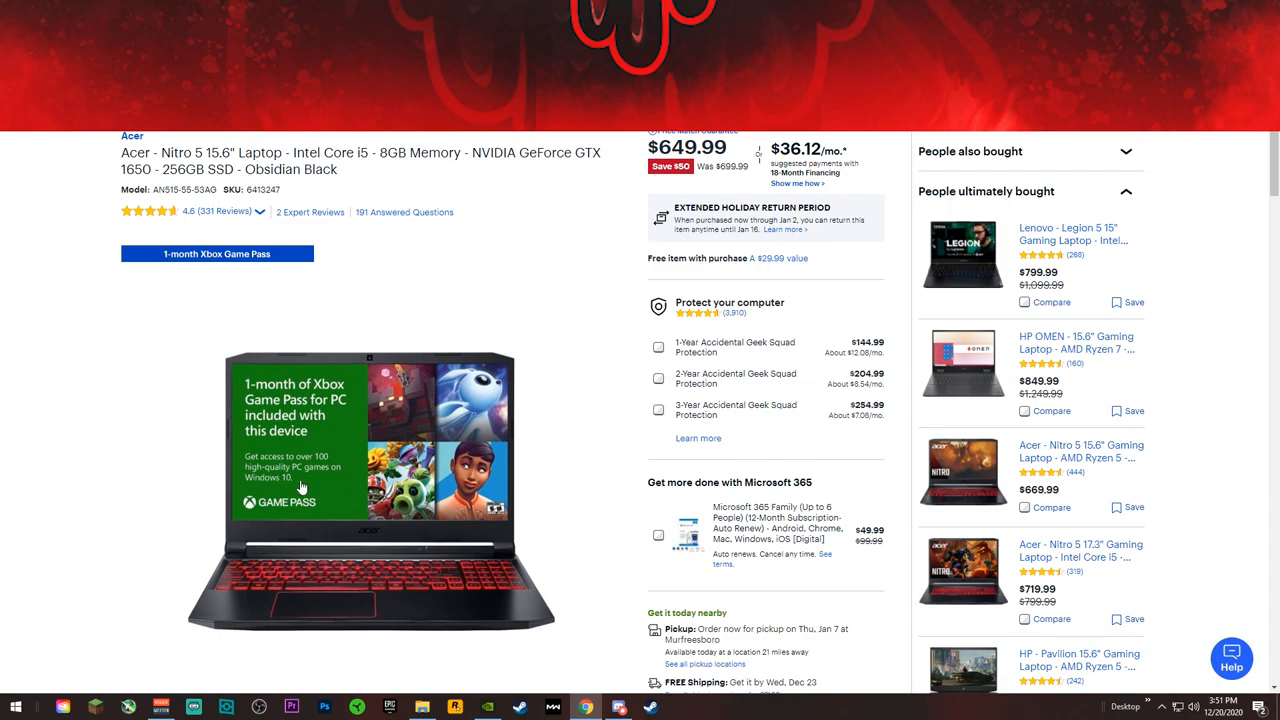
pyautogui.moveTo(186, 464)
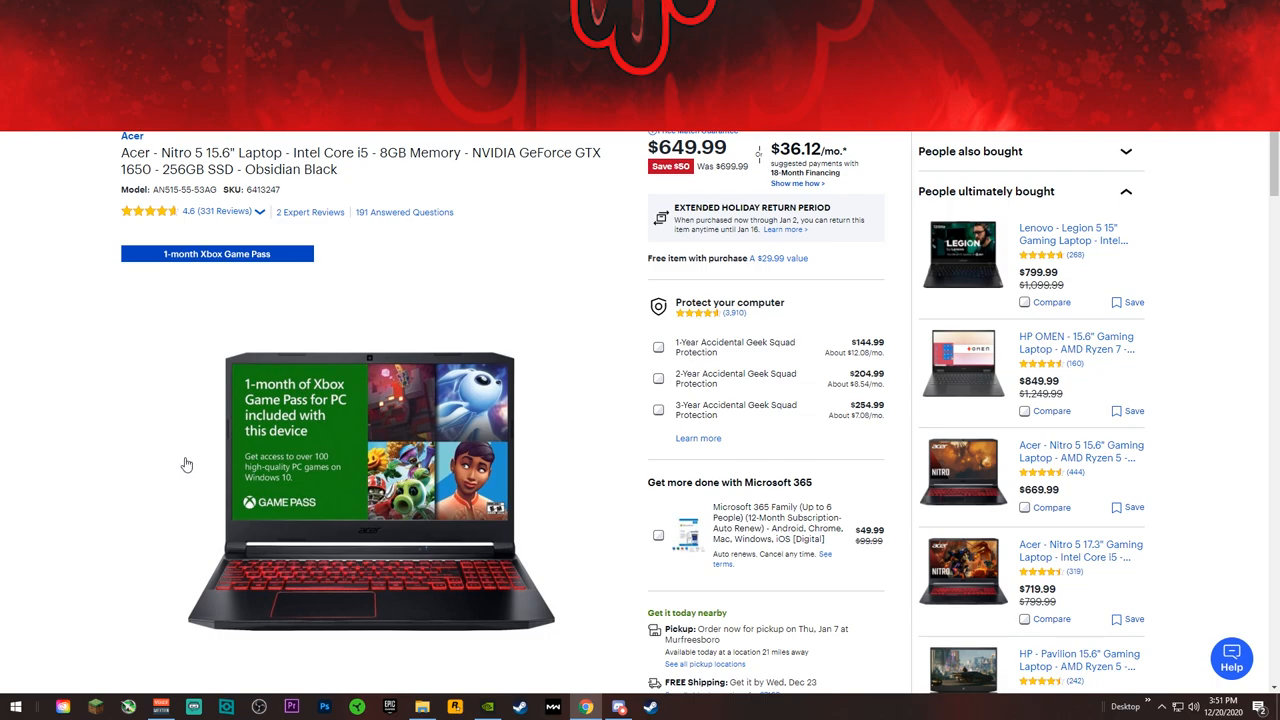
pyautogui.moveTo(189, 460)
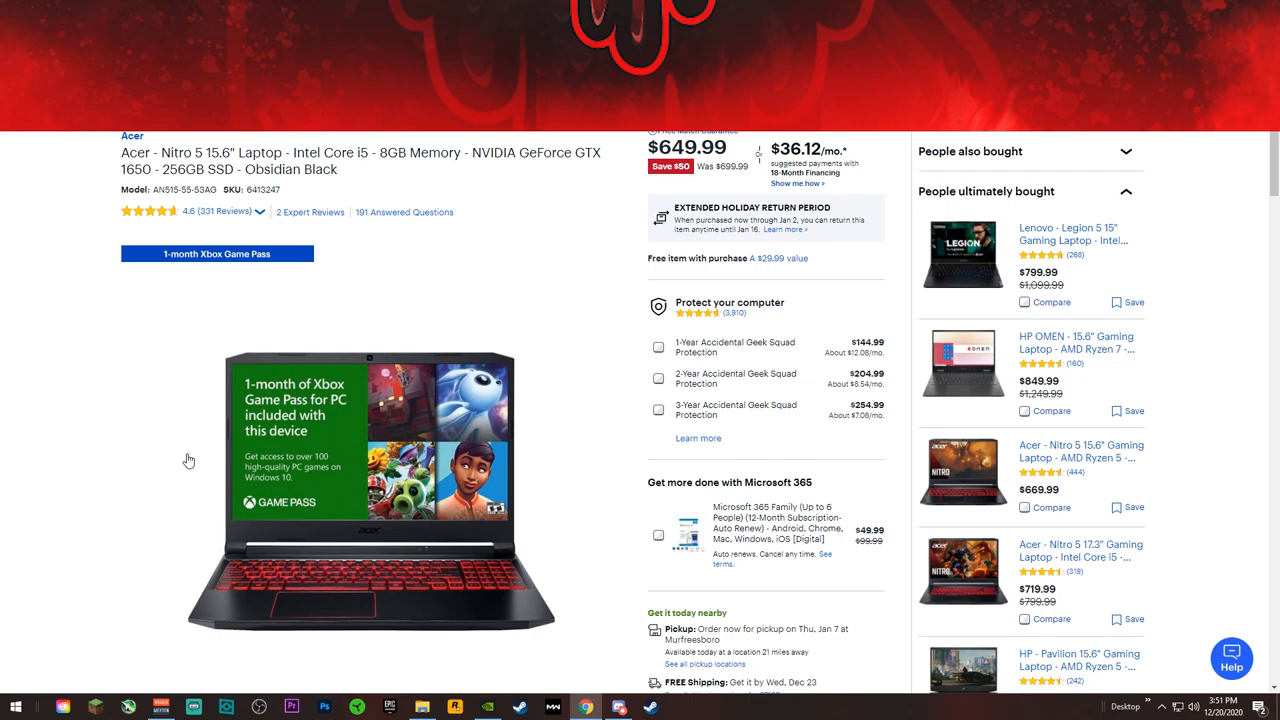
pyautogui.moveTo(187, 458)
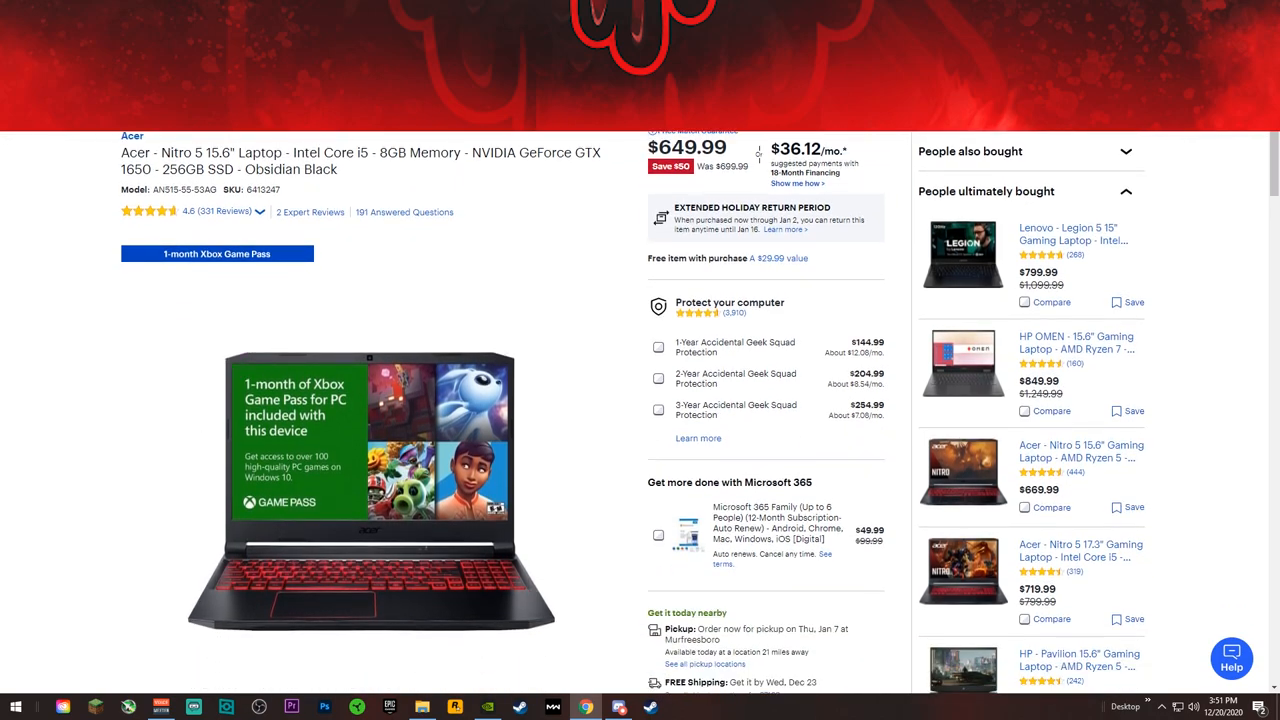
pyautogui.moveTo(169, 376)
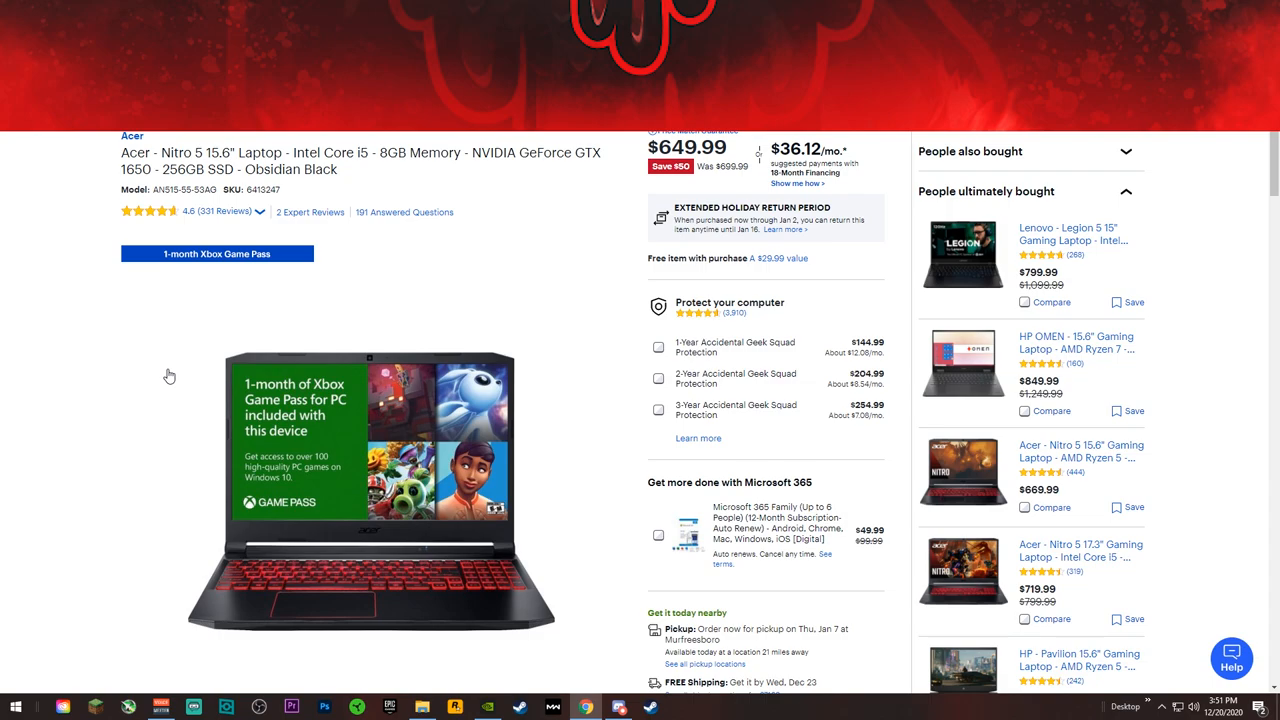
pyautogui.moveTo(151, 322)
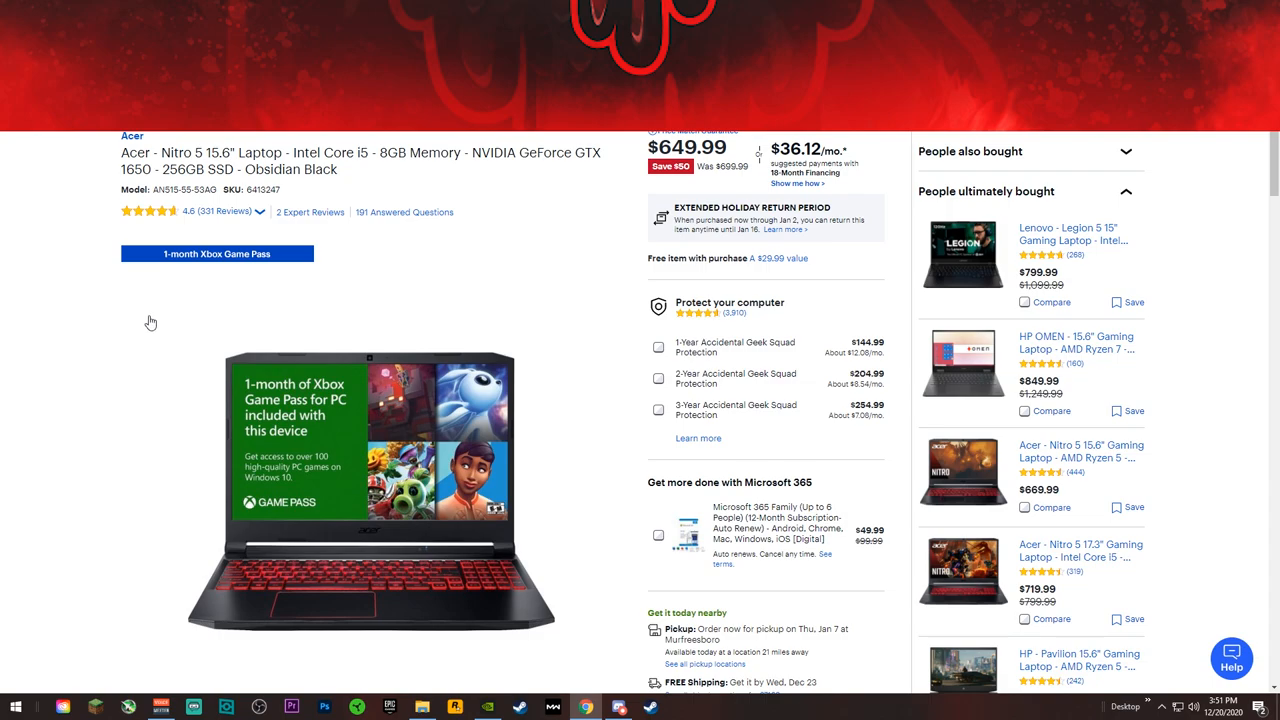
pyautogui.moveTo(150, 318)
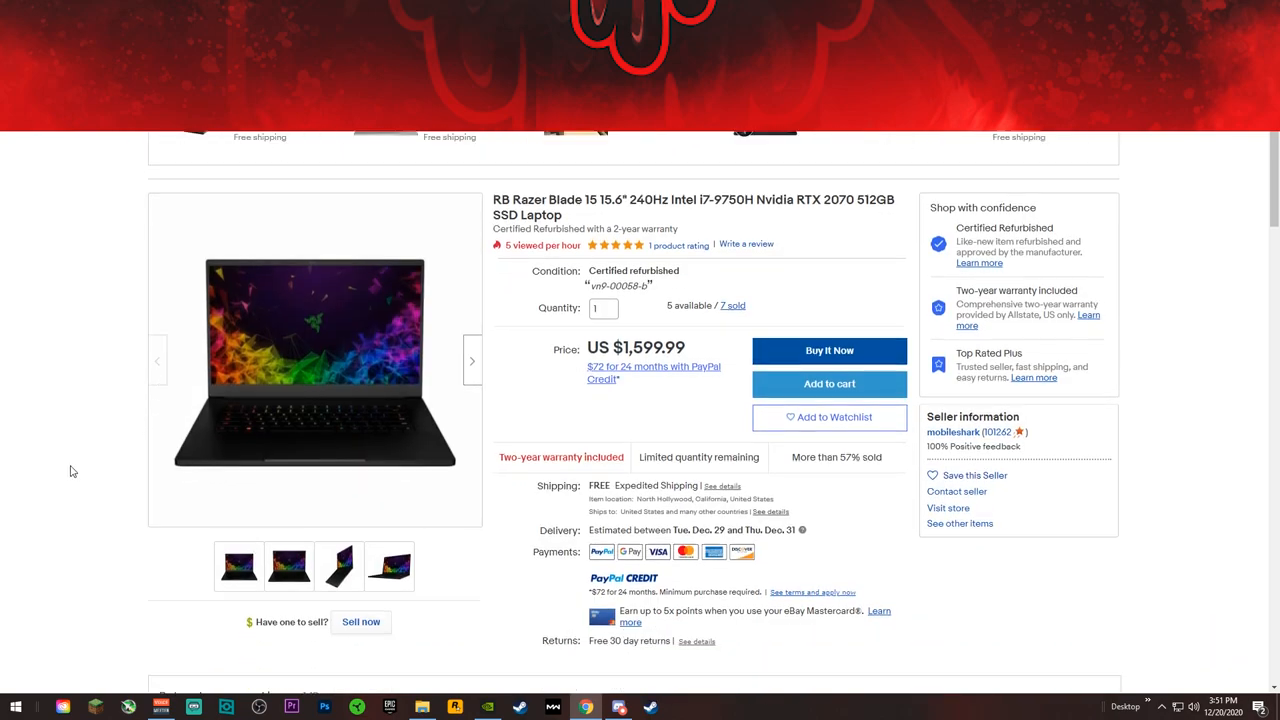
pyautogui.scroll(-3)
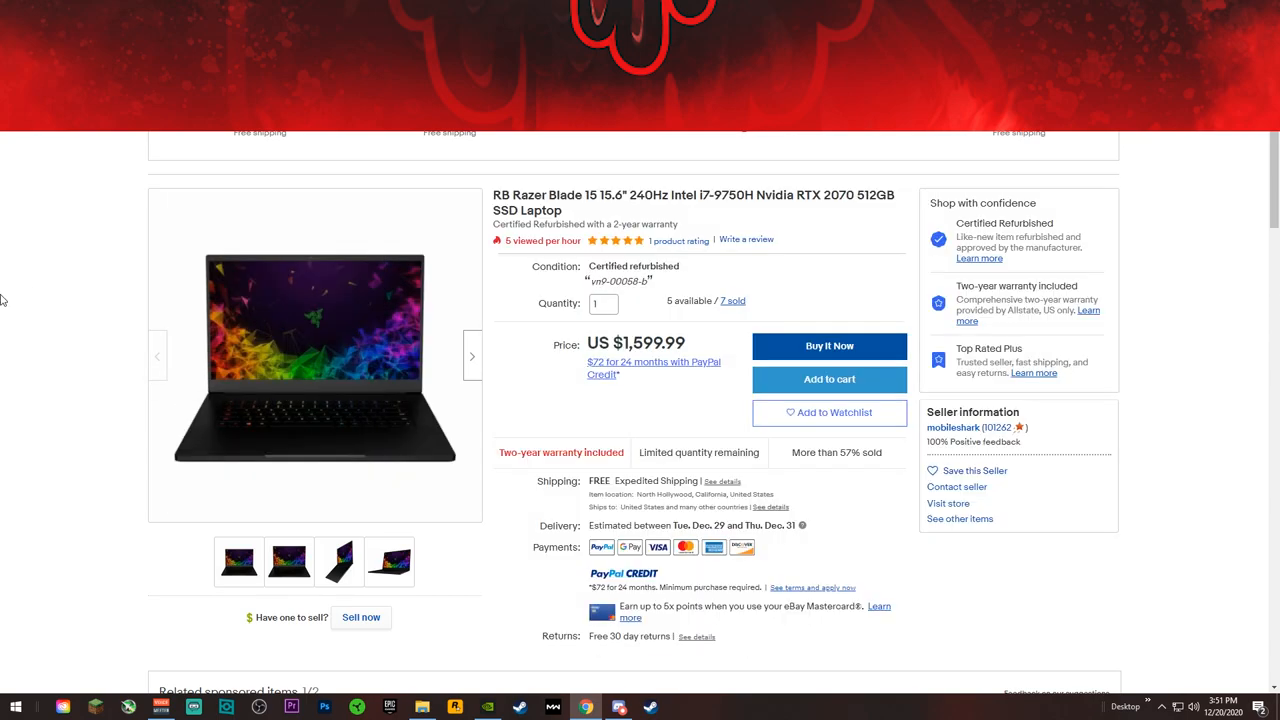
pyautogui.moveTo(64, 433)
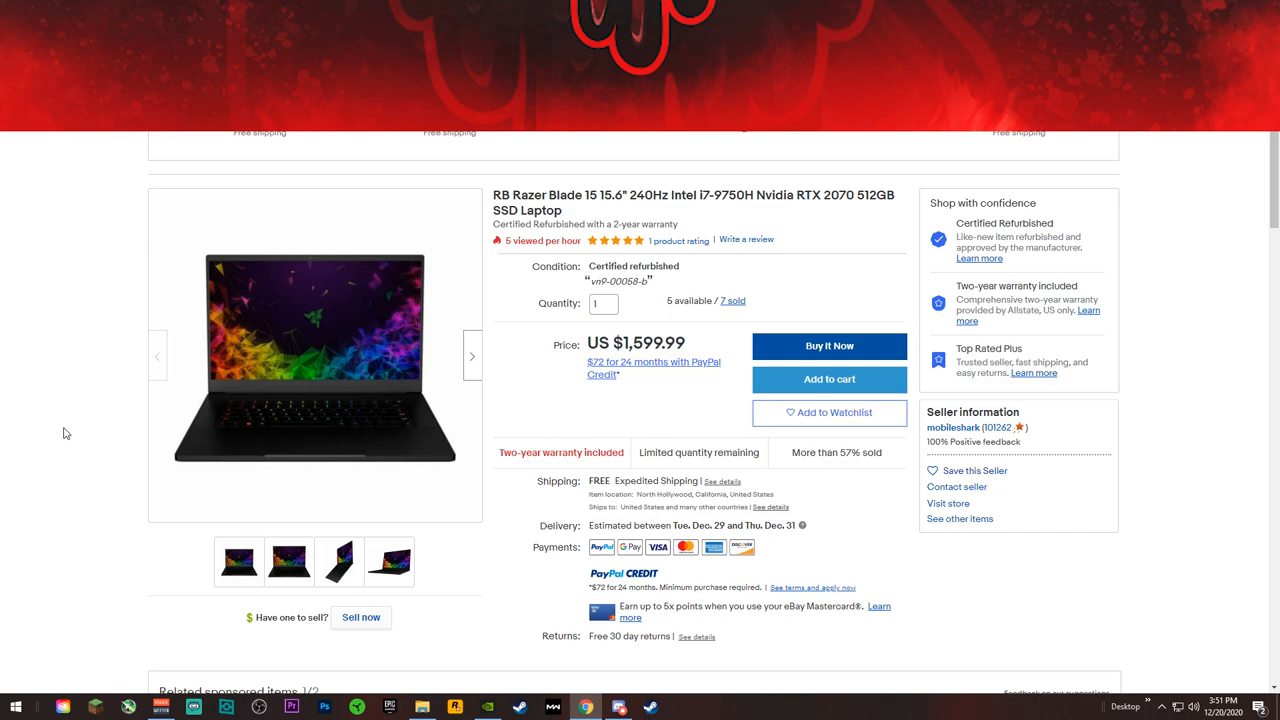
pyautogui.moveTo(70, 425)
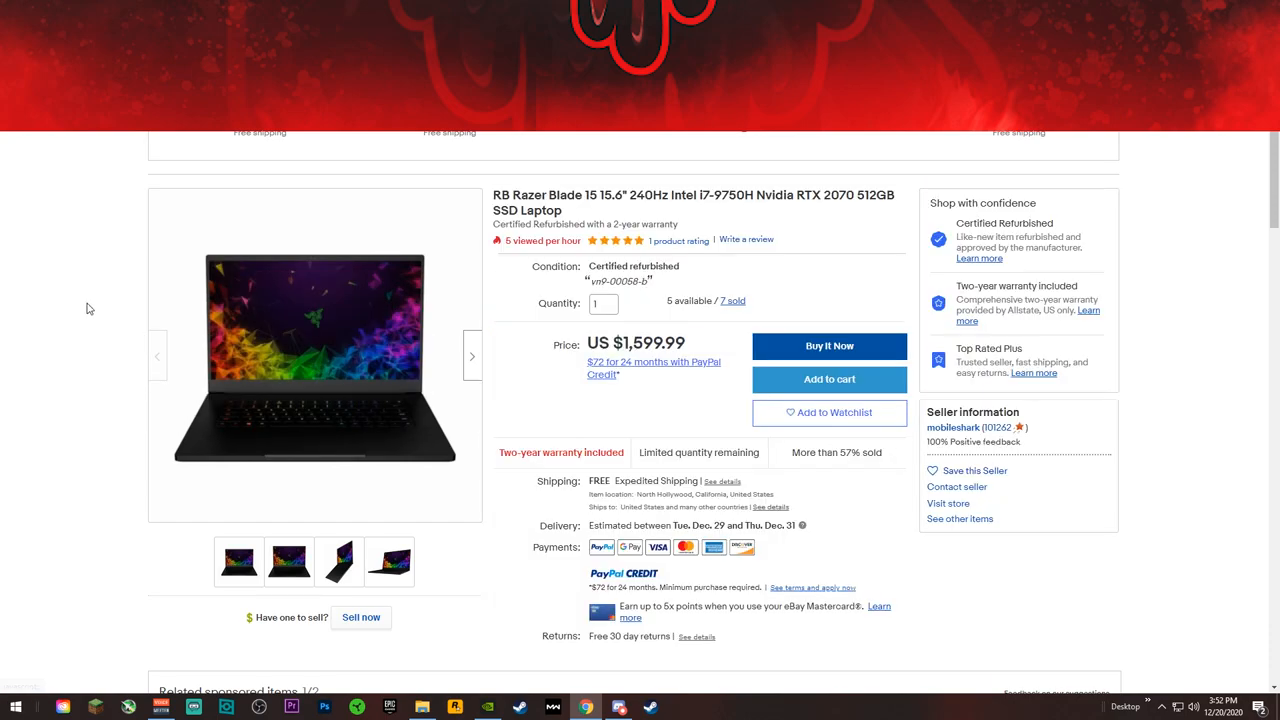
pyautogui.moveTo(56, 322)
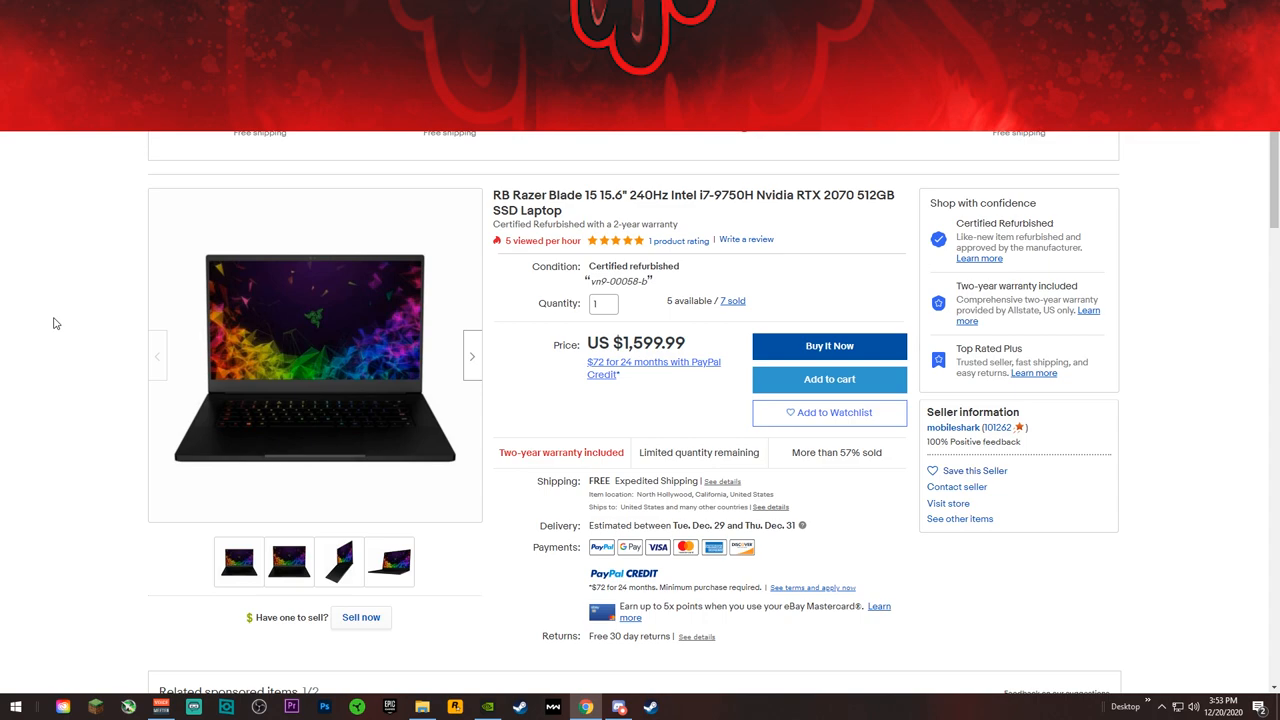
pyautogui.moveTo(86, 260)
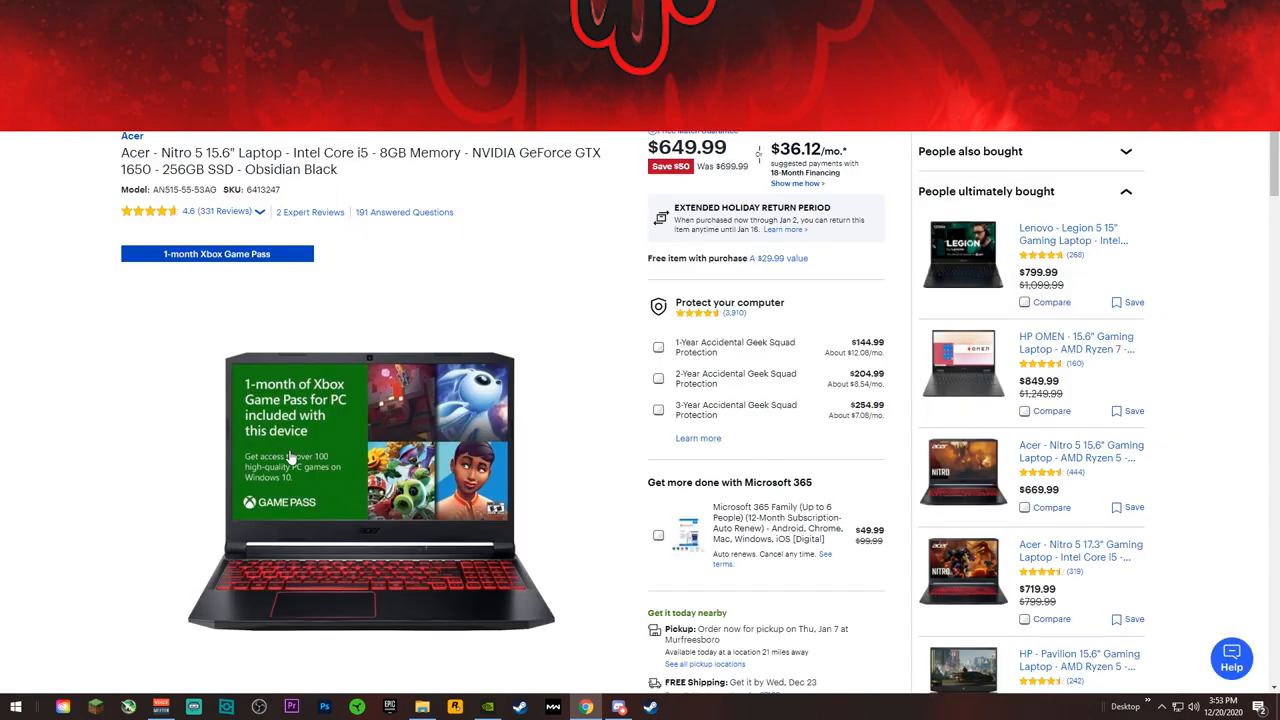
pyautogui.moveTo(393, 423)
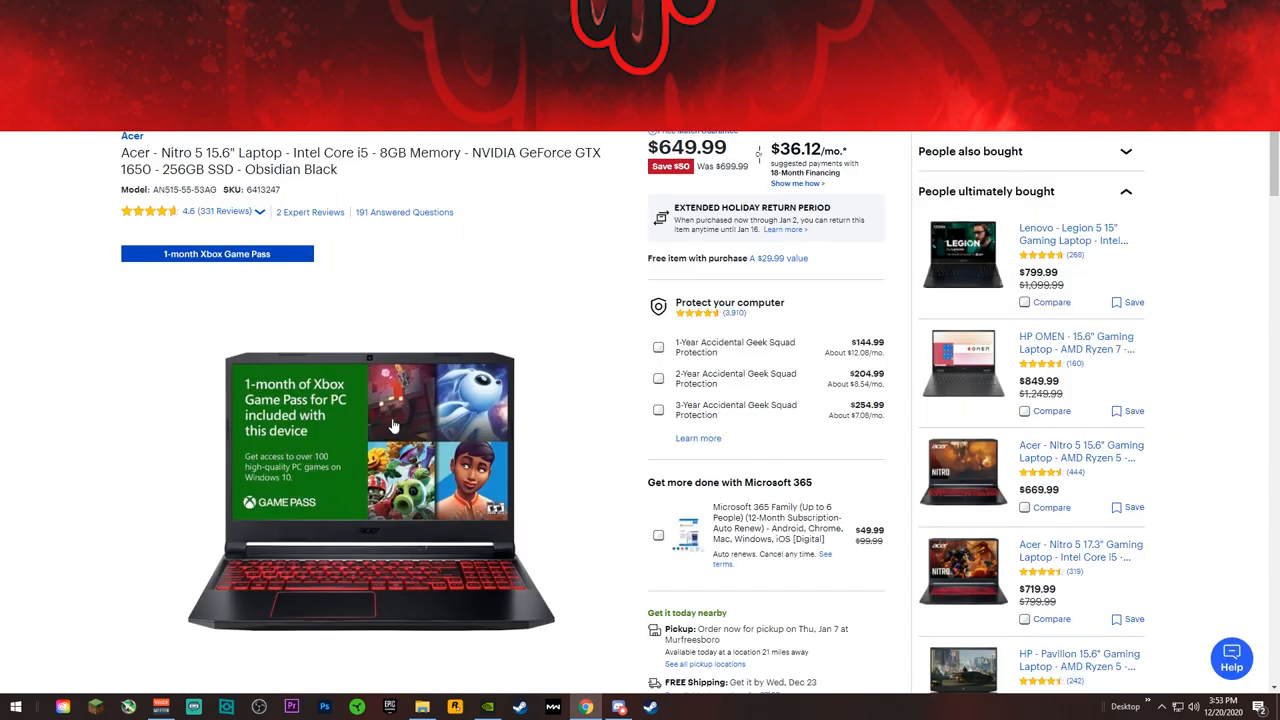
pyautogui.moveTo(350, 433)
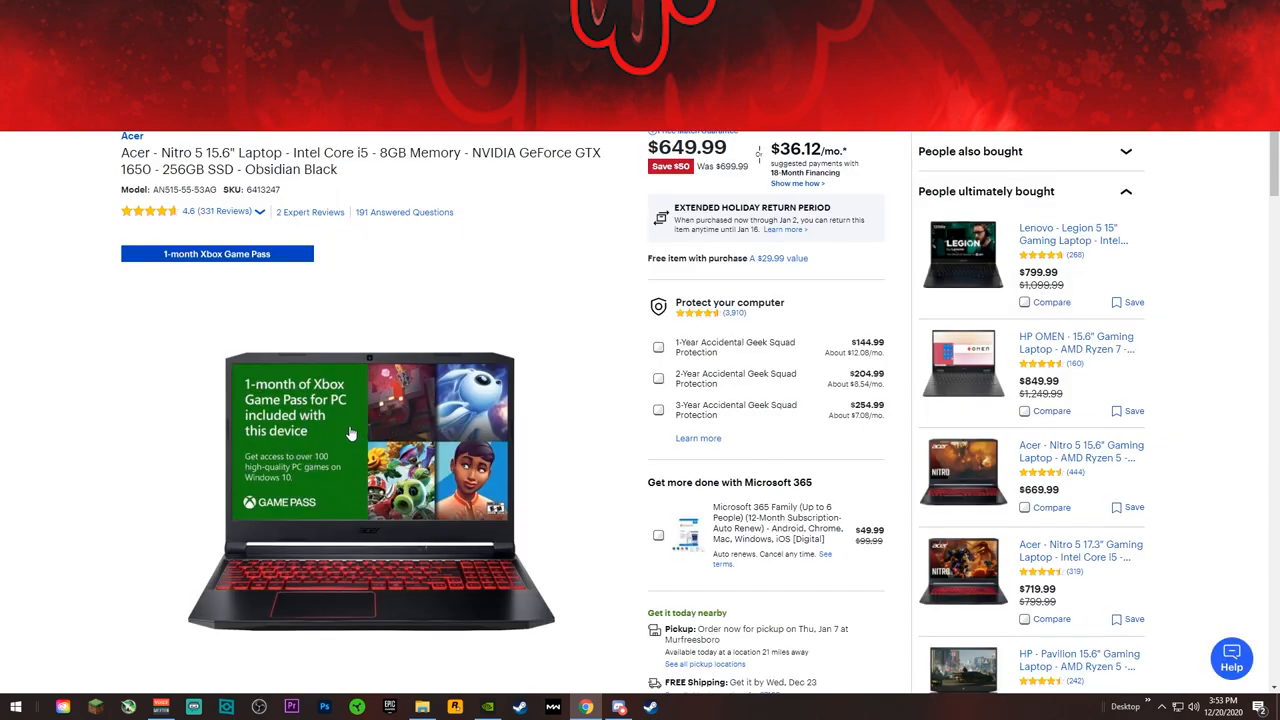
pyautogui.moveTo(426, 283)
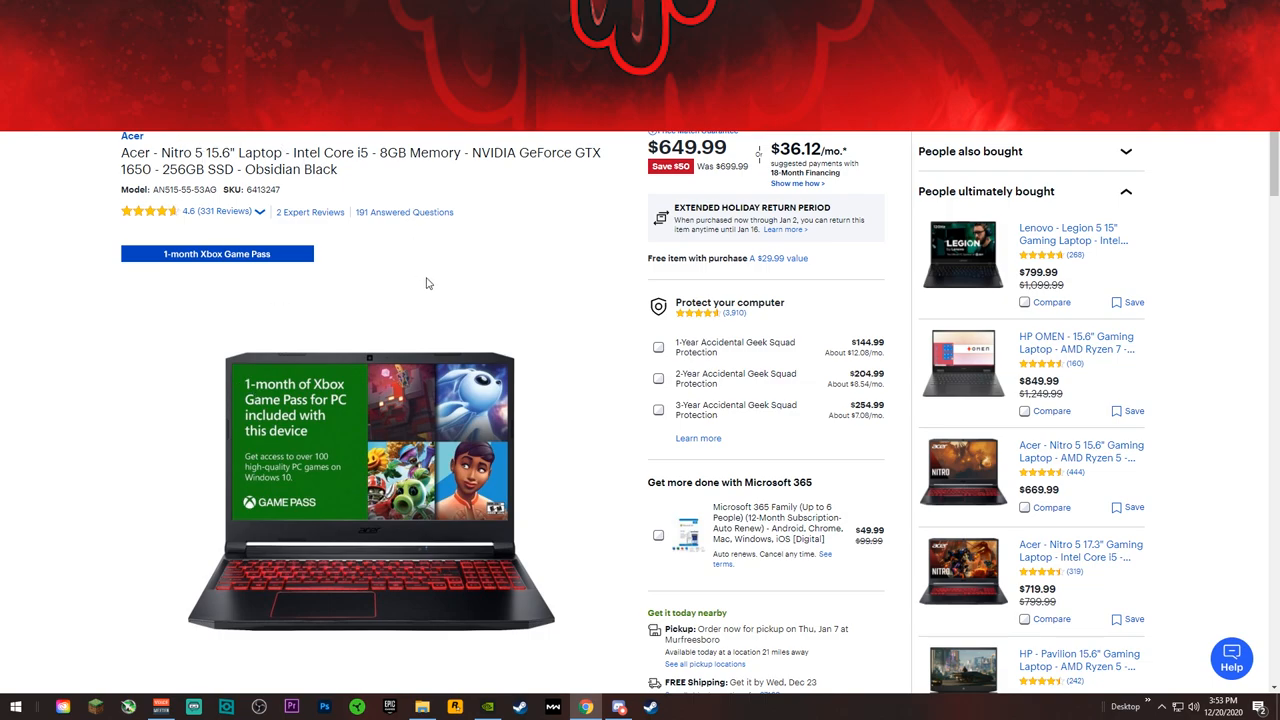
pyautogui.moveTo(500, 311)
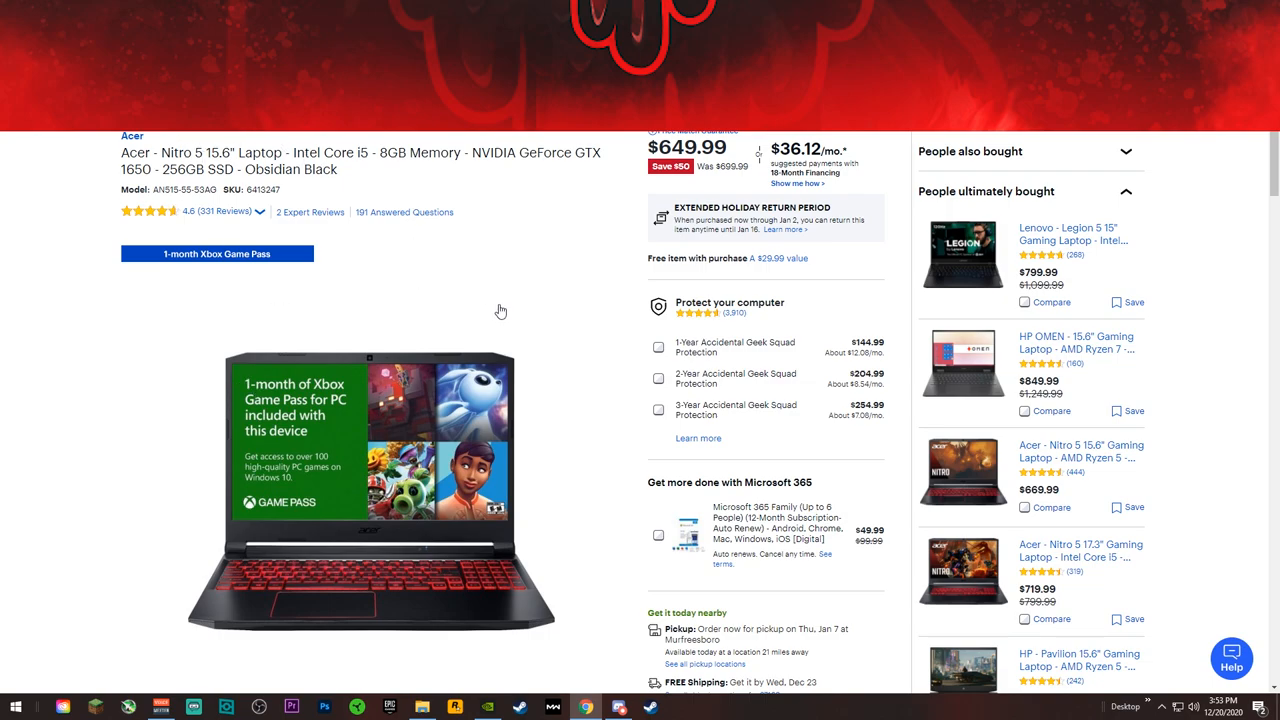
pyautogui.moveTo(625, 416)
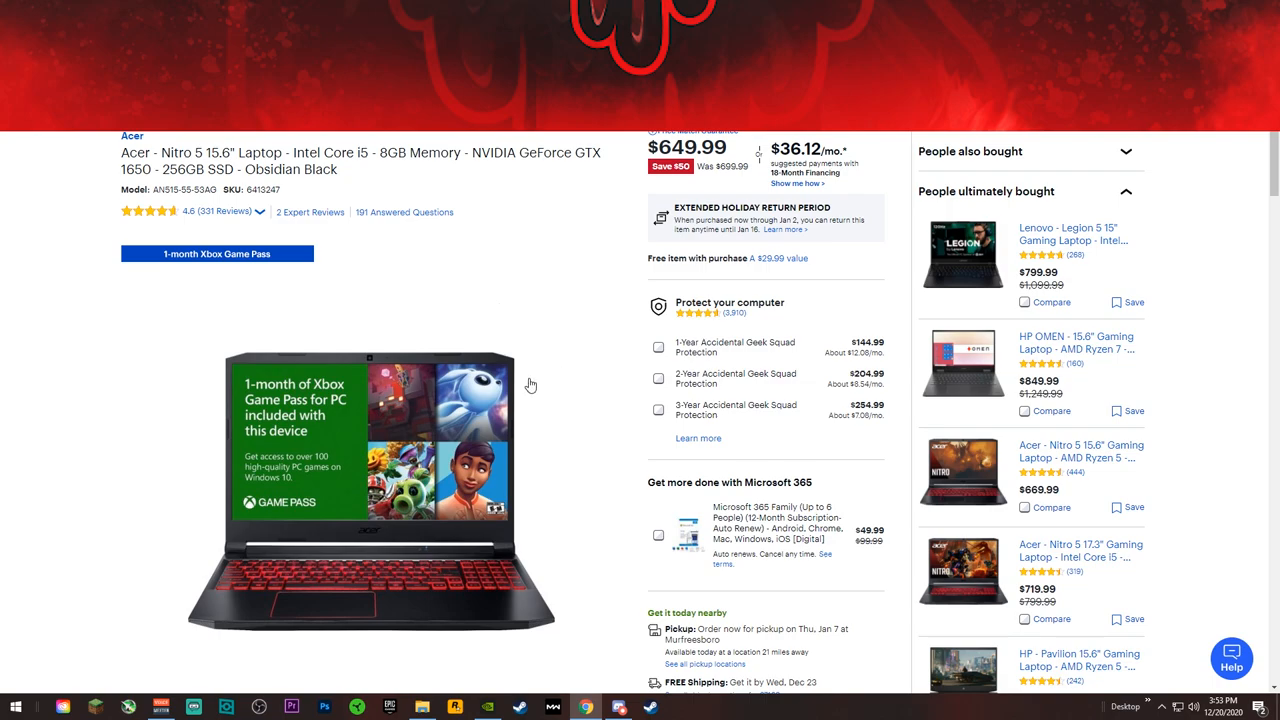
pyautogui.moveTo(501, 378)
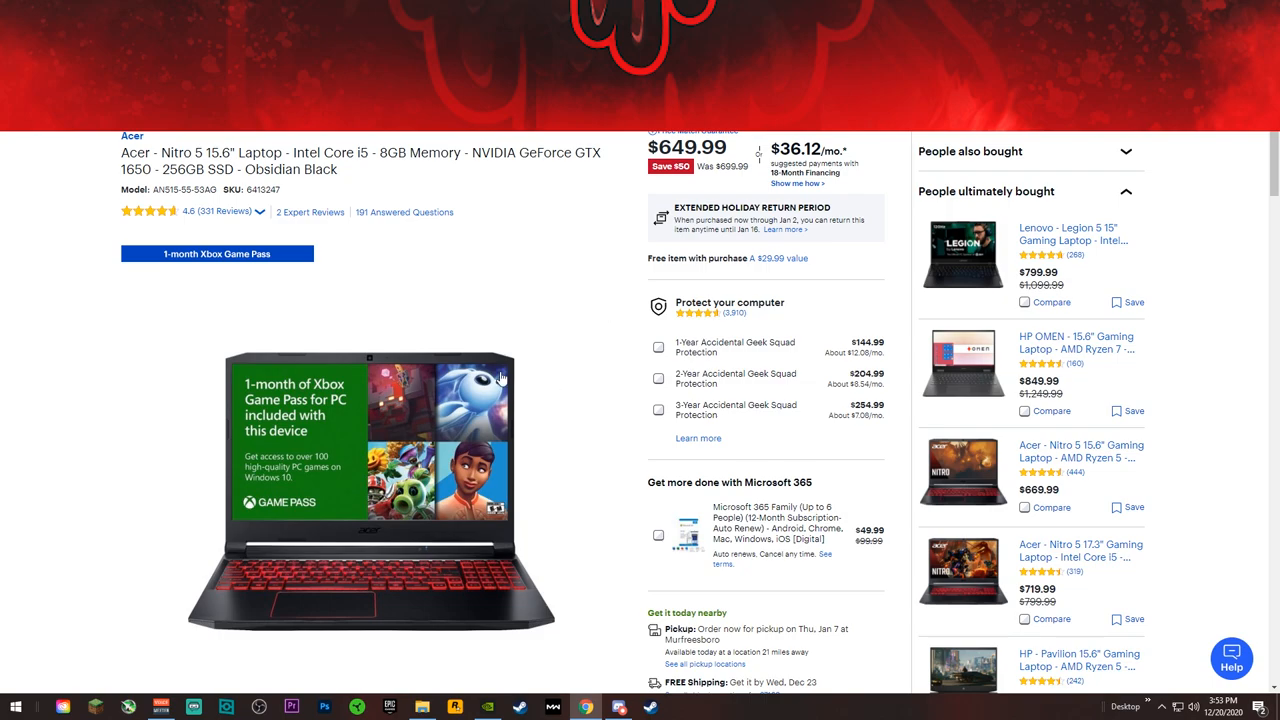
pyautogui.moveTo(505, 178)
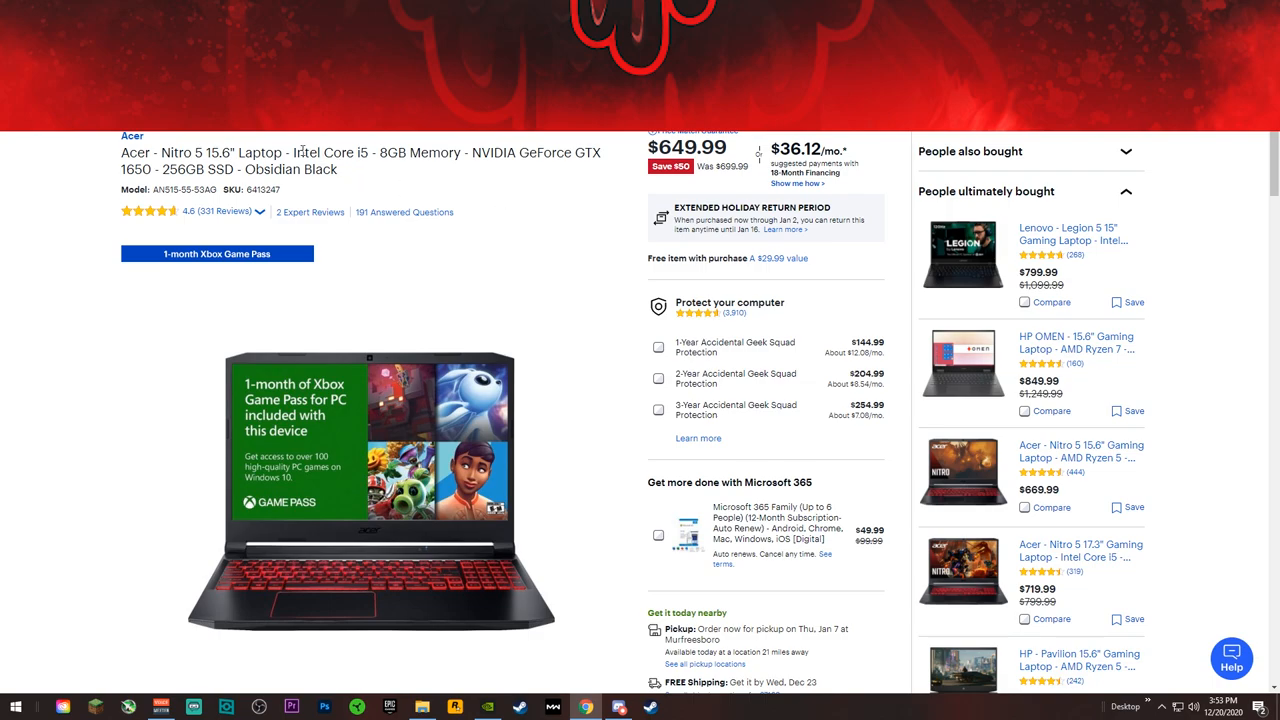
pyautogui.moveTo(161, 431)
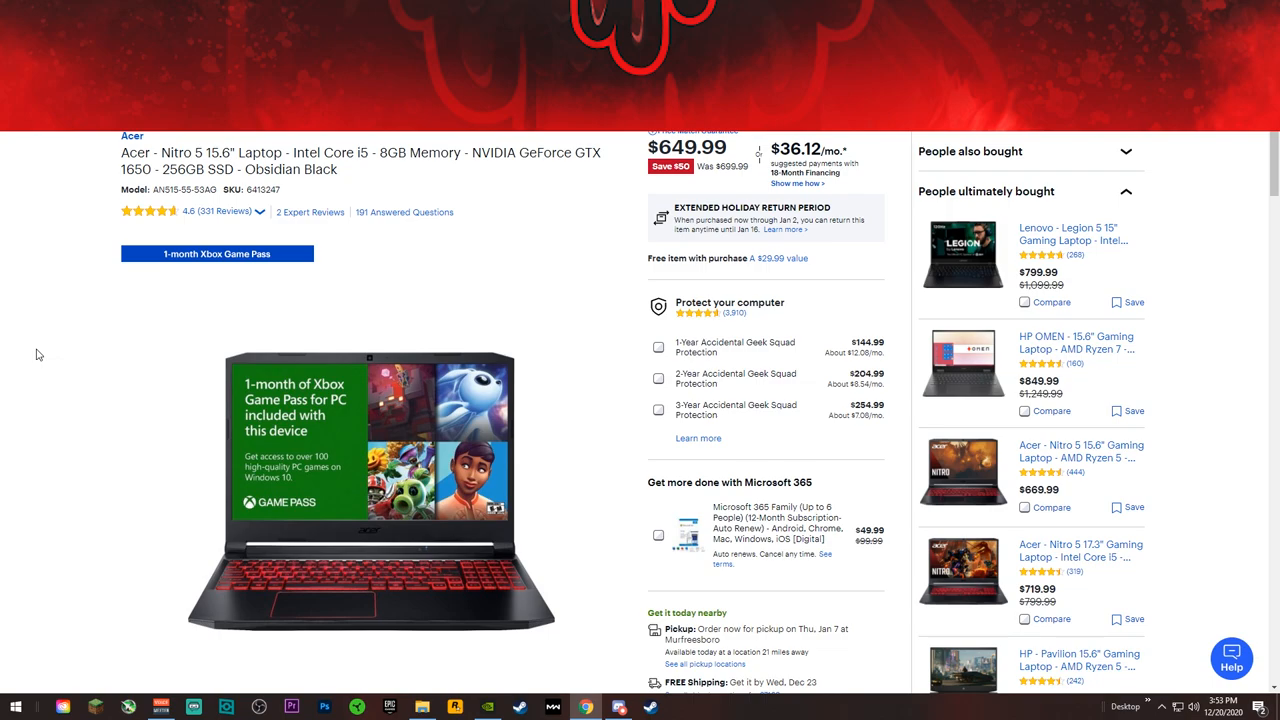
pyautogui.moveTo(169, 469)
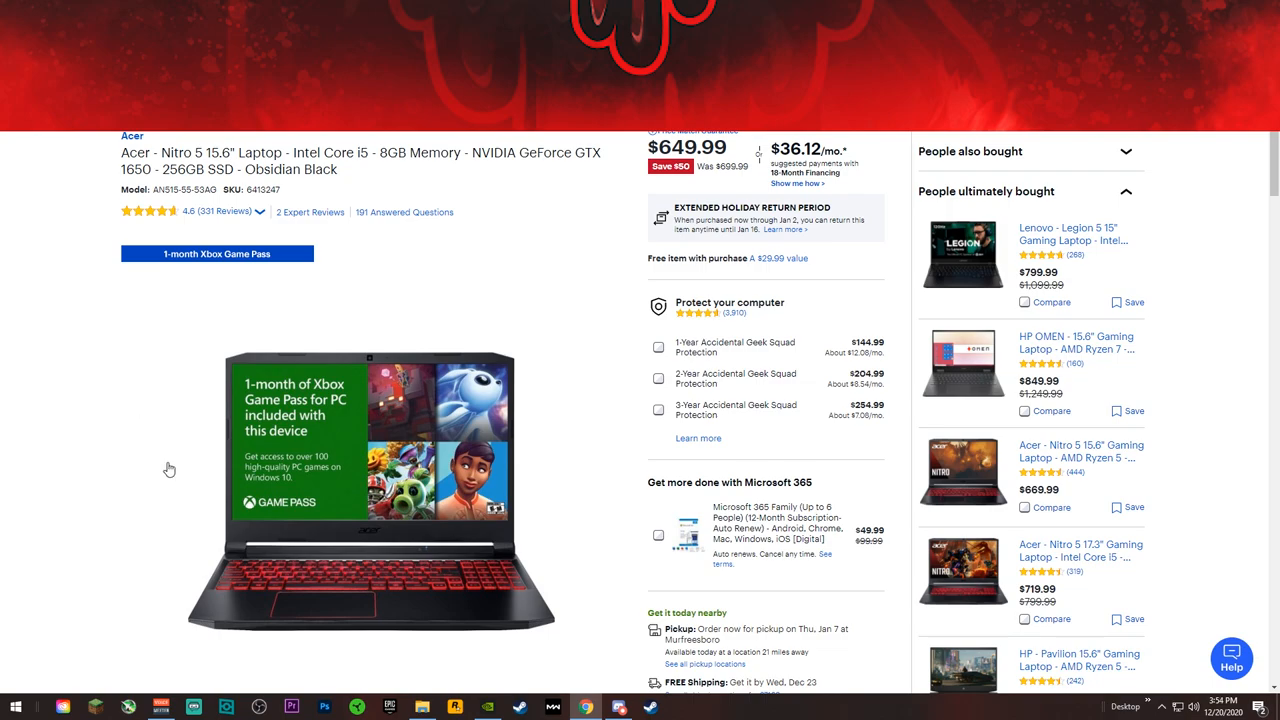
pyautogui.moveTo(209, 435)
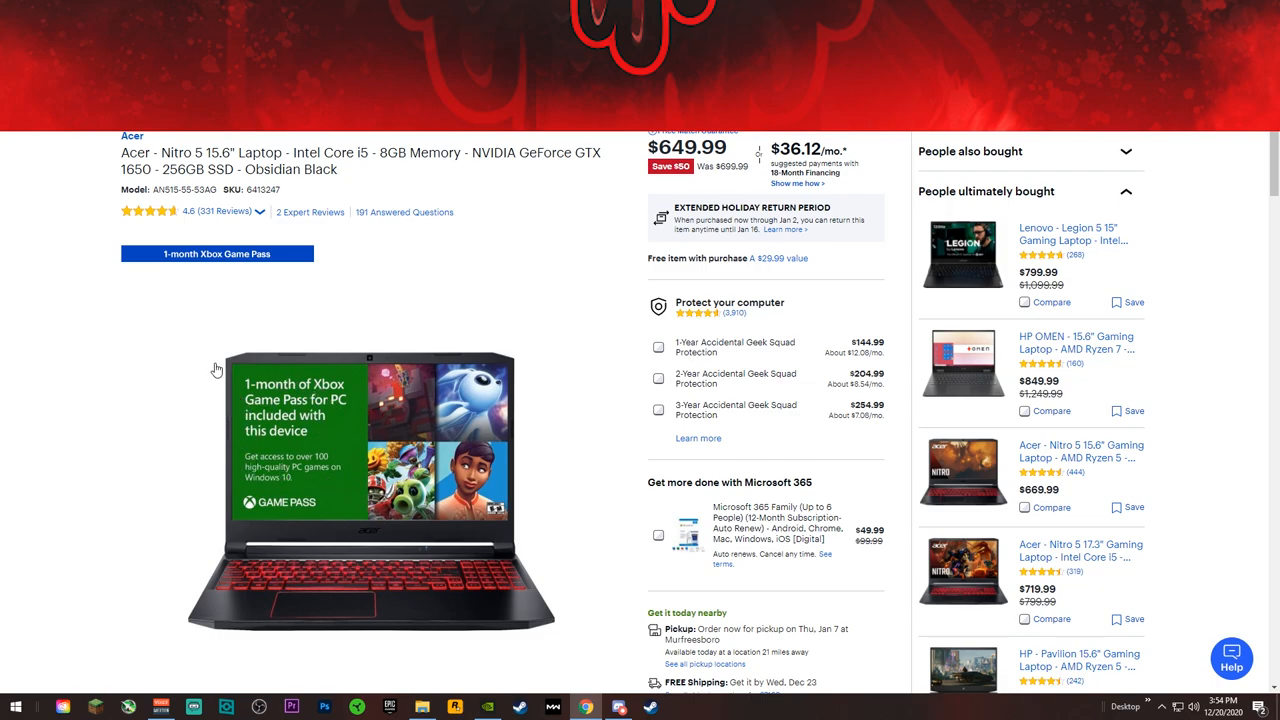
pyautogui.moveTo(113, 448)
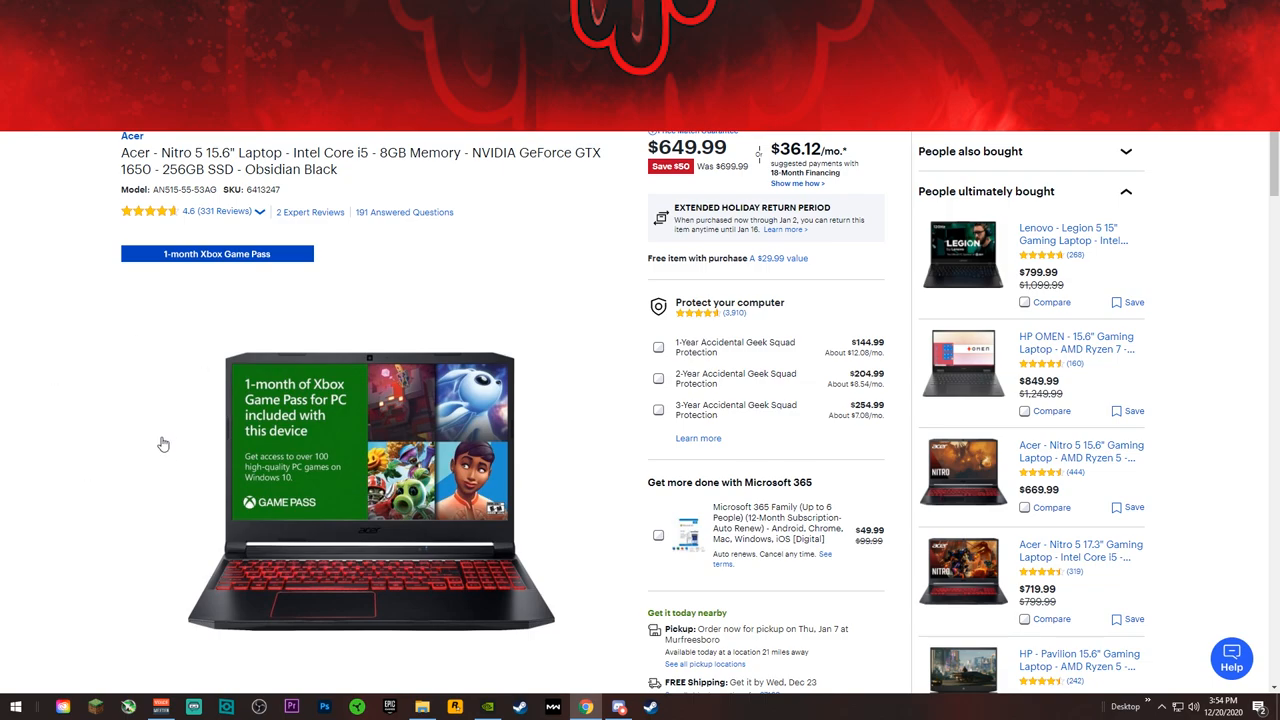
pyautogui.moveTo(47, 325)
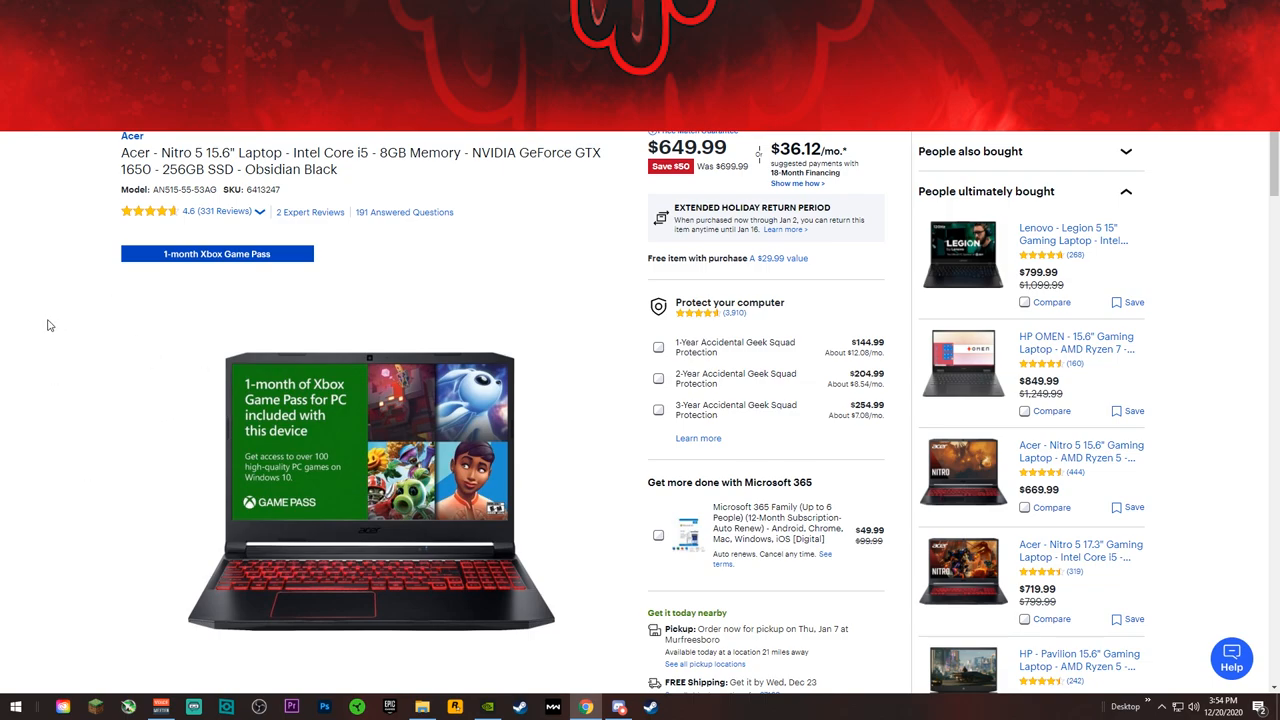
pyautogui.moveTo(61, 190)
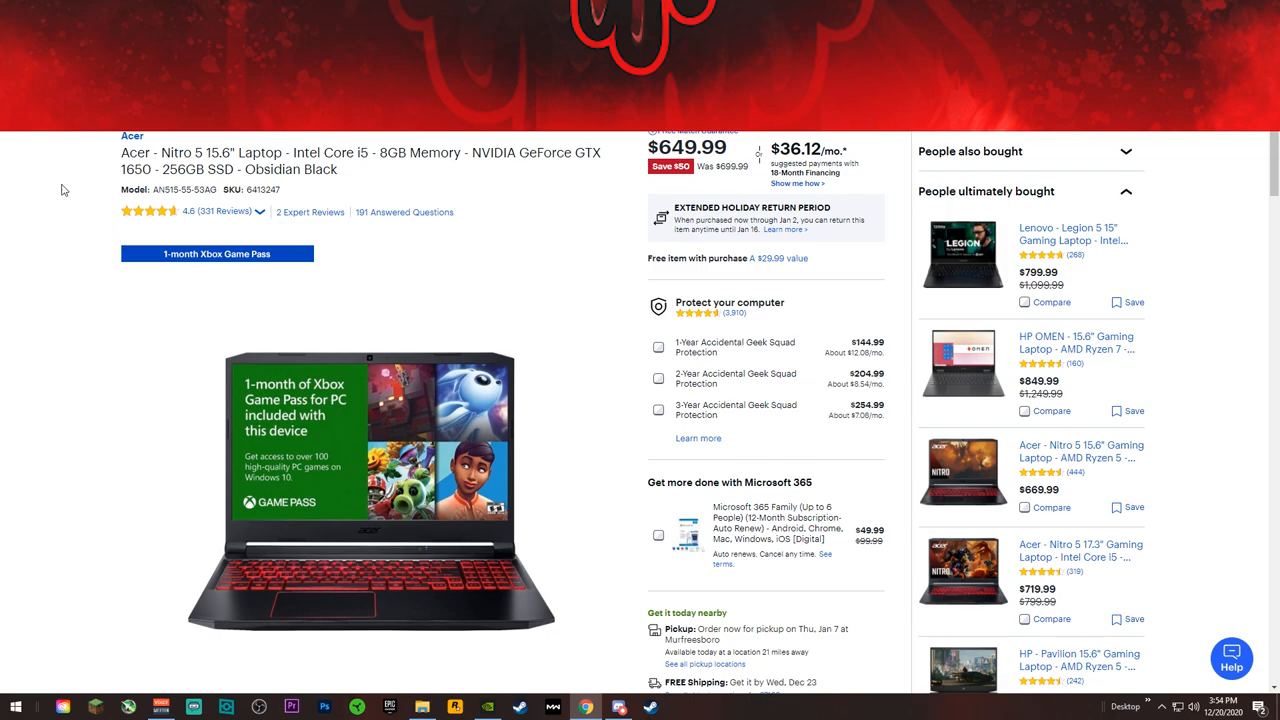
pyautogui.moveTo(43, 192)
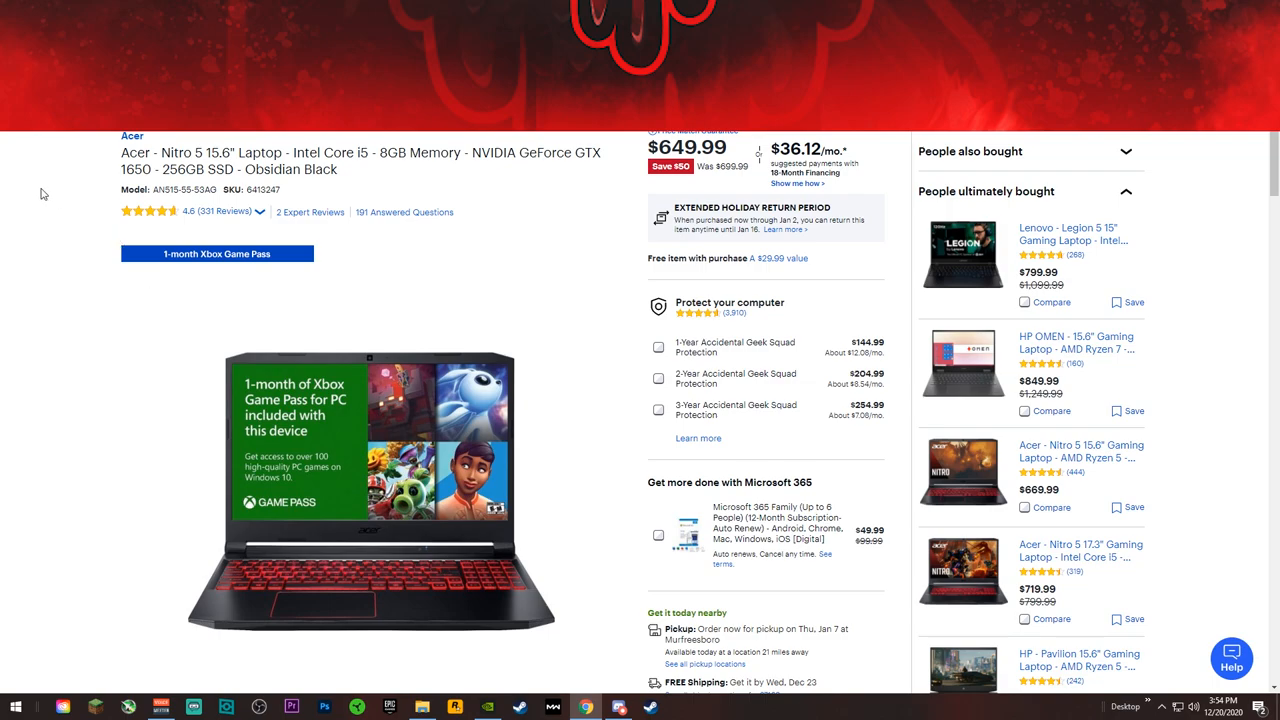